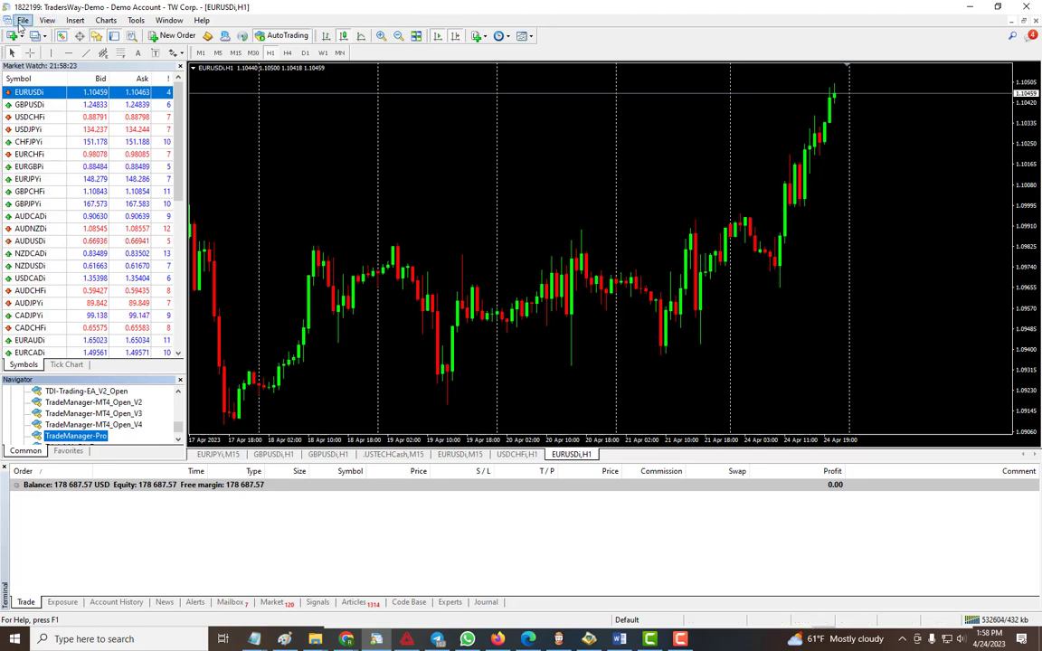
Step: Browse the MQL4 data folder, then refresh the Navigator's Expert Advisors so TradeManager-Pro appears
click(21, 20)
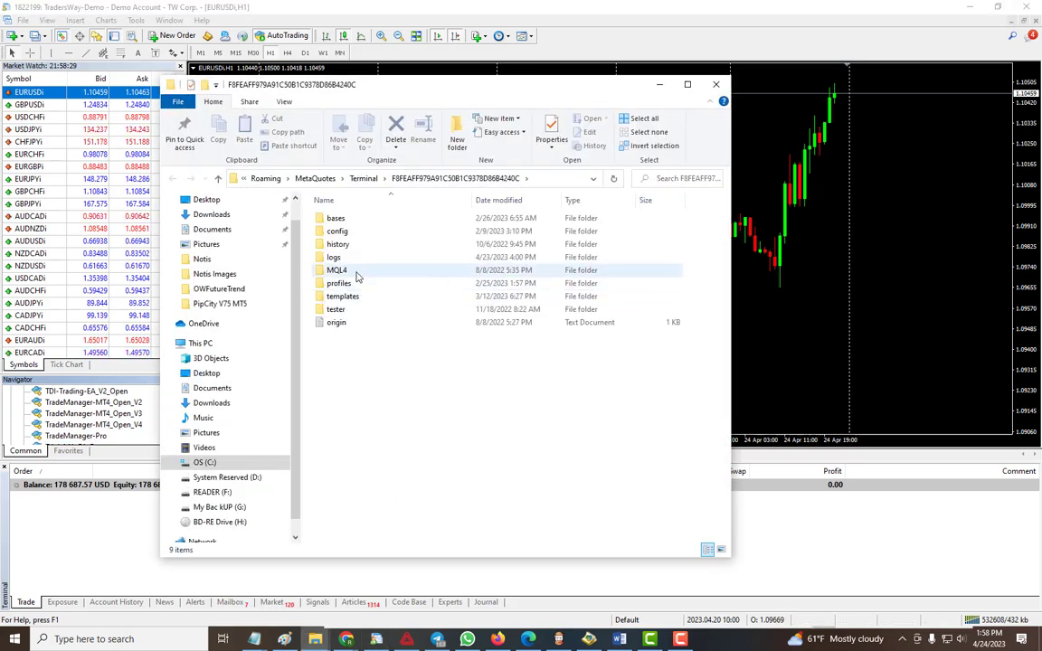
double_click(336, 270)
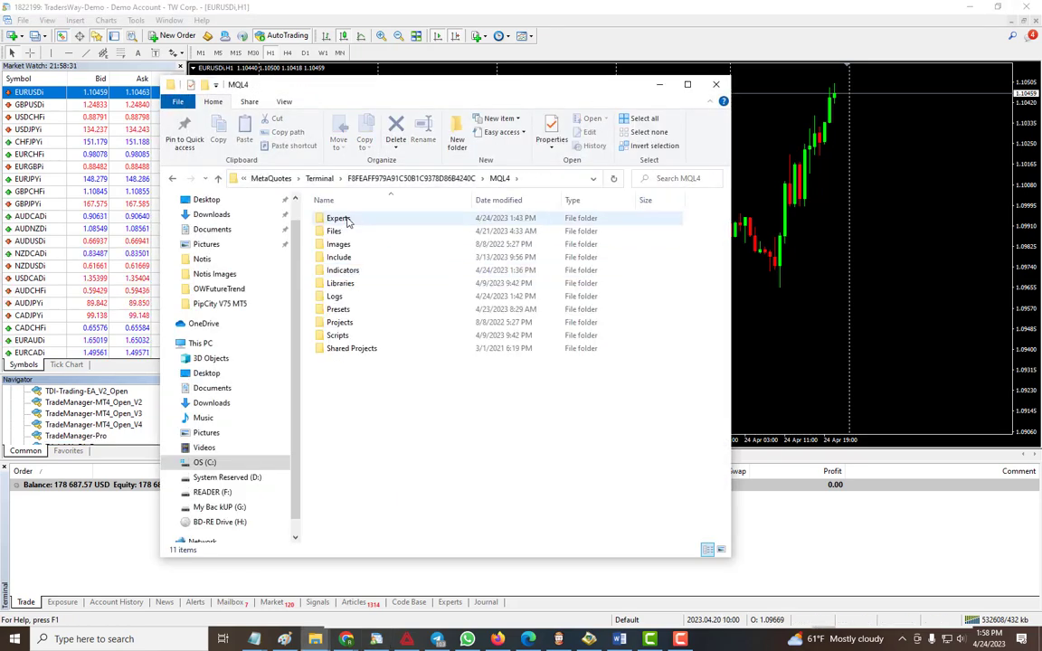
click(338, 218)
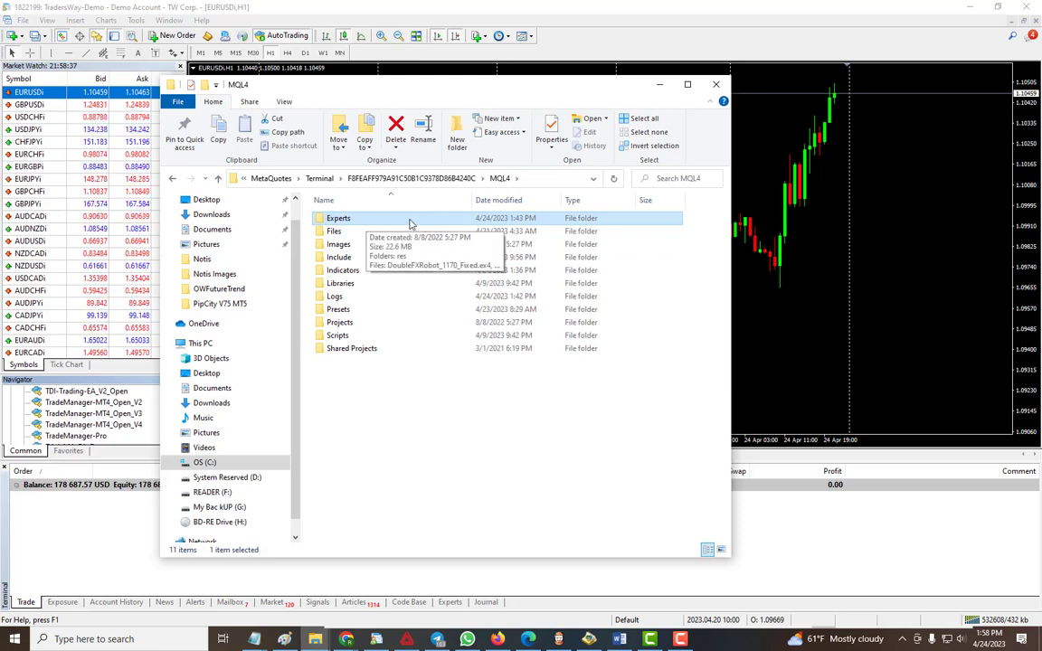
click(172, 178)
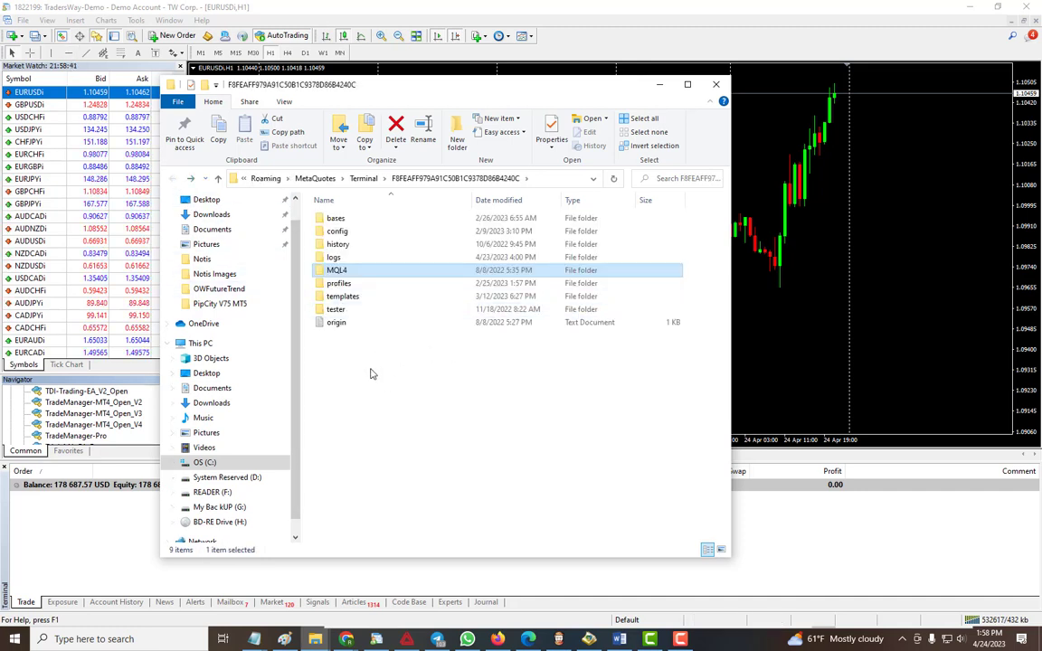
mouse_move(337, 270)
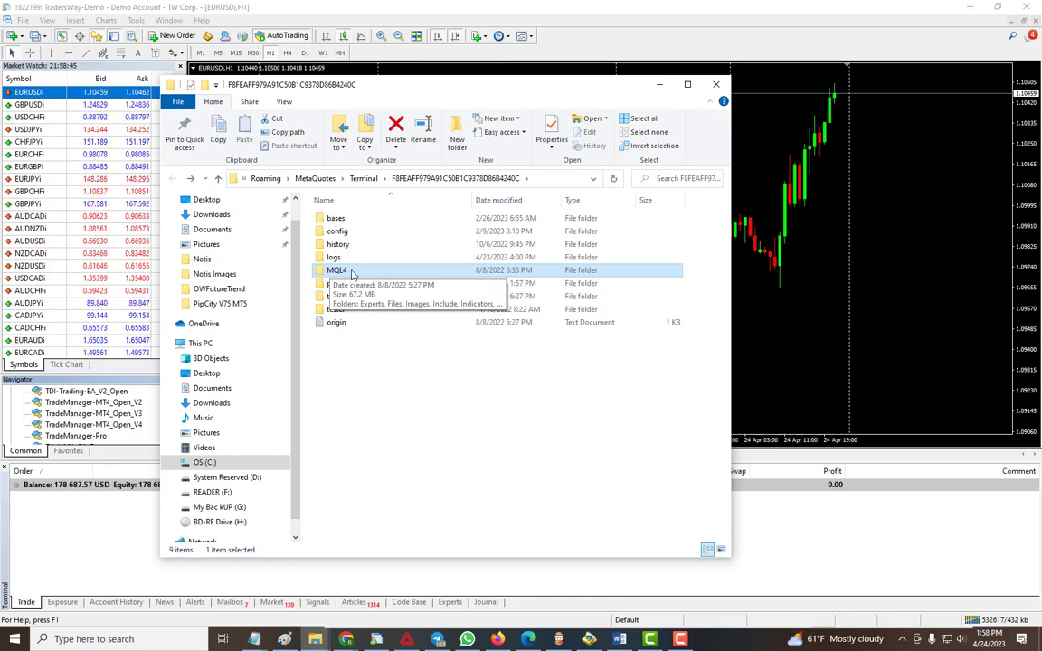
double_click(336, 269)
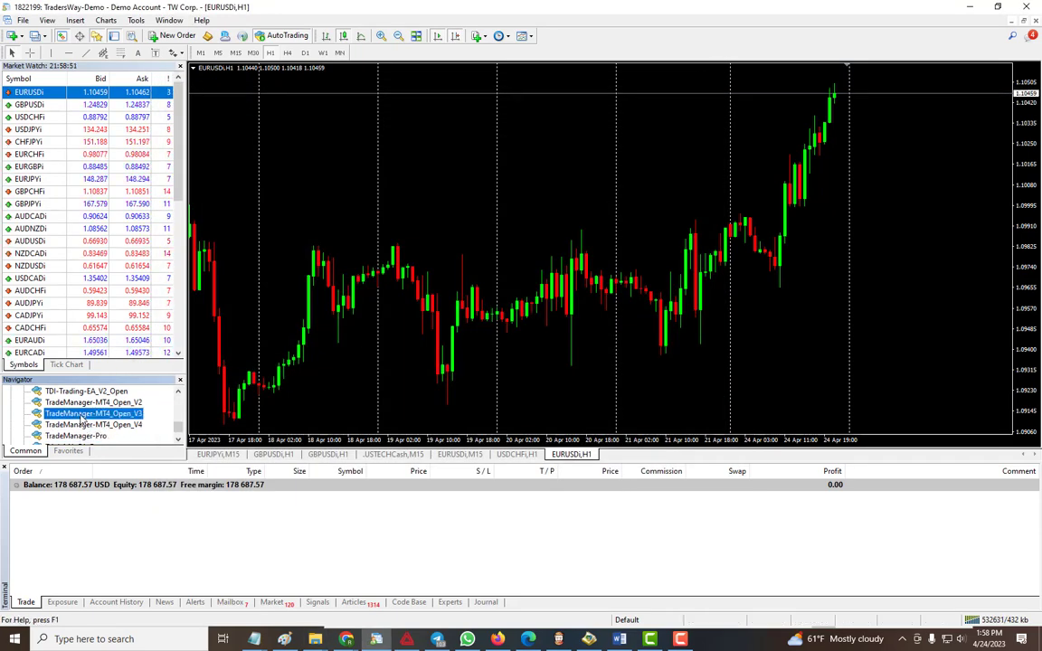
right_click(94, 413)
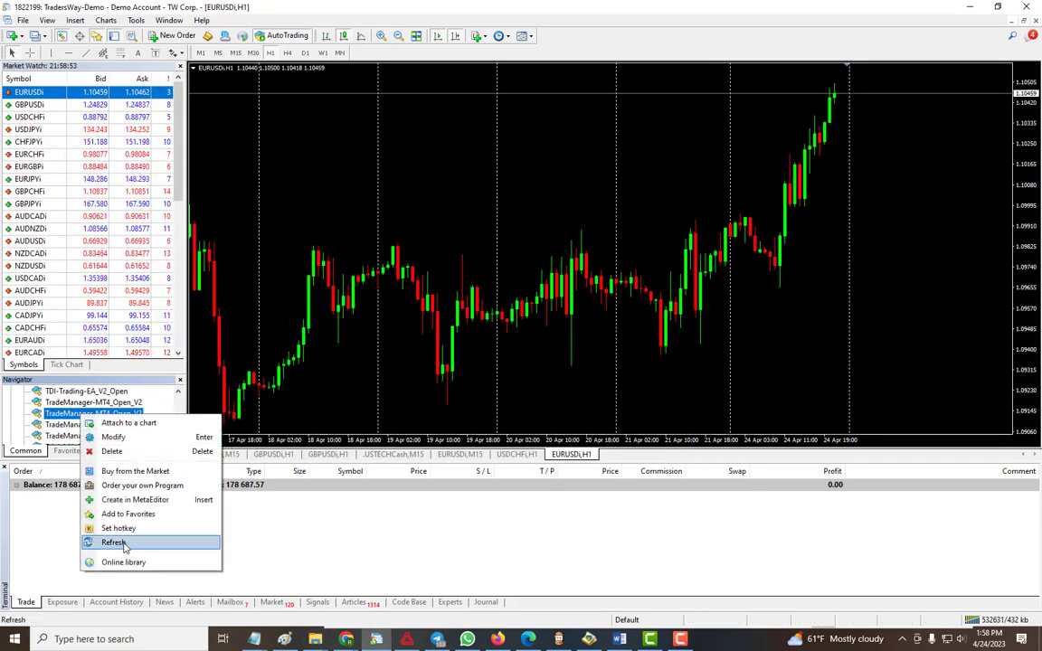
click(113, 542)
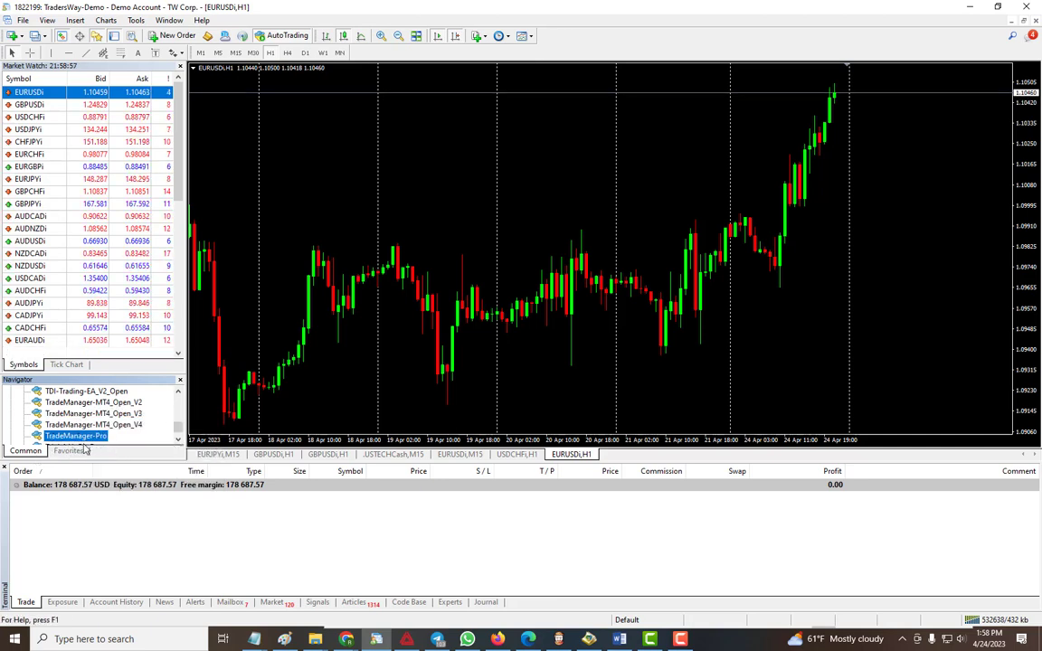
mouse_move(77, 435)
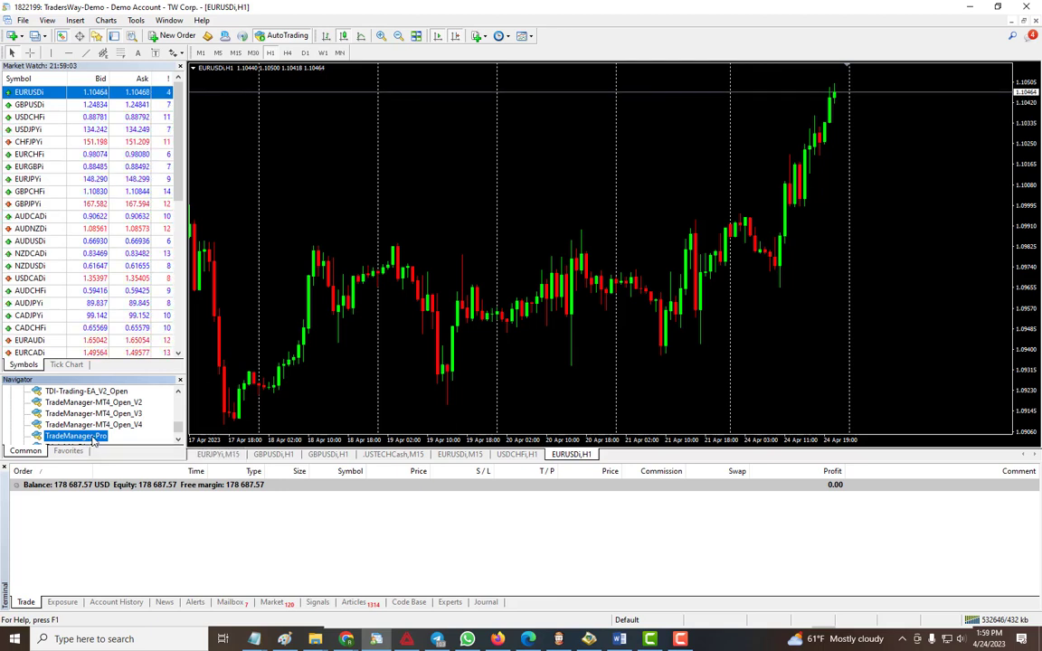
mouse_move(484, 282)
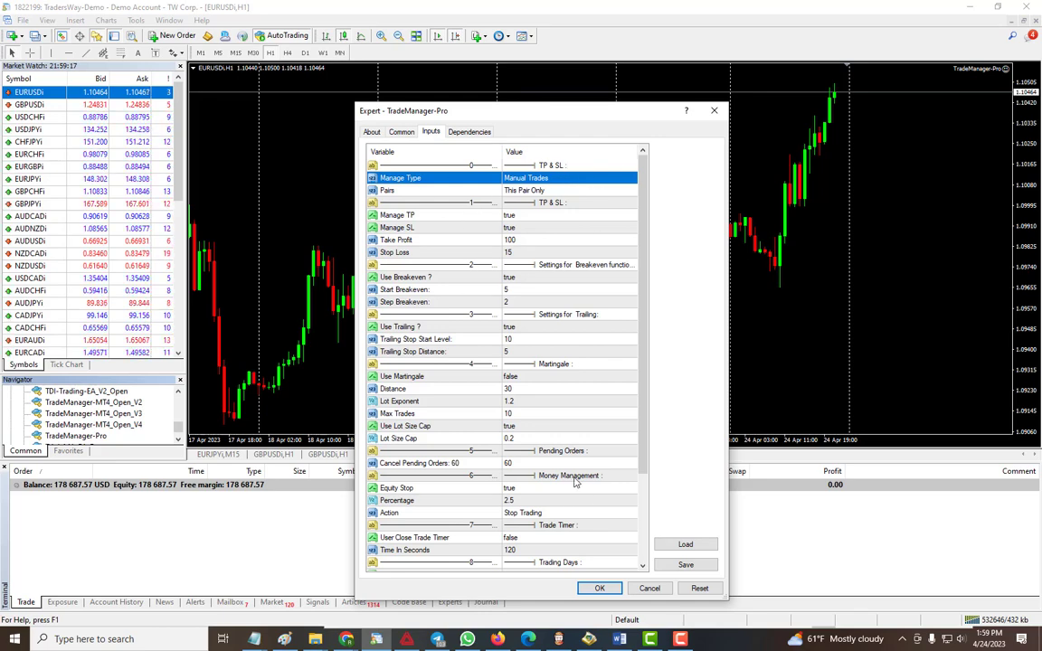
mouse_move(666, 316)
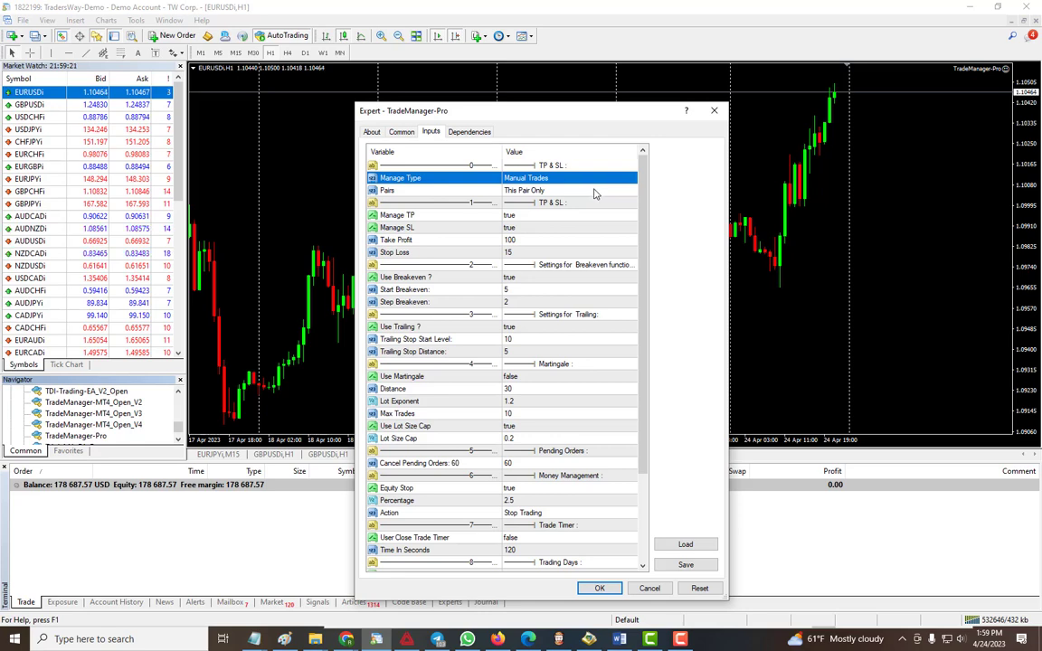
Step: Pick which pairs to manage in TradeManager-Pro's Pairs input and attach it to EURUSD
click(416, 190)
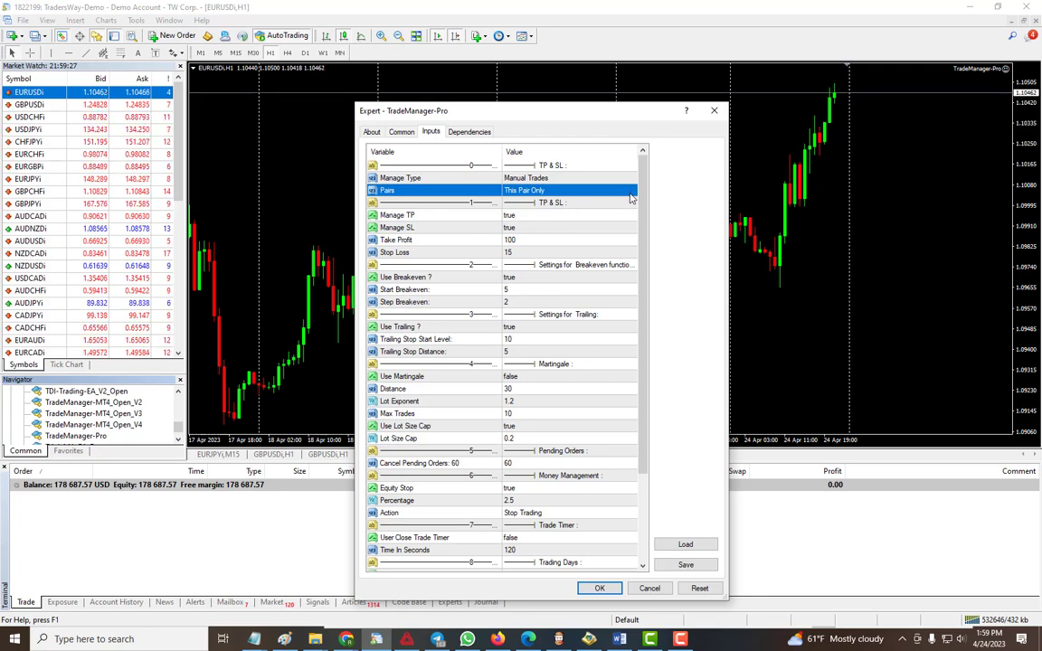
click(630, 190)
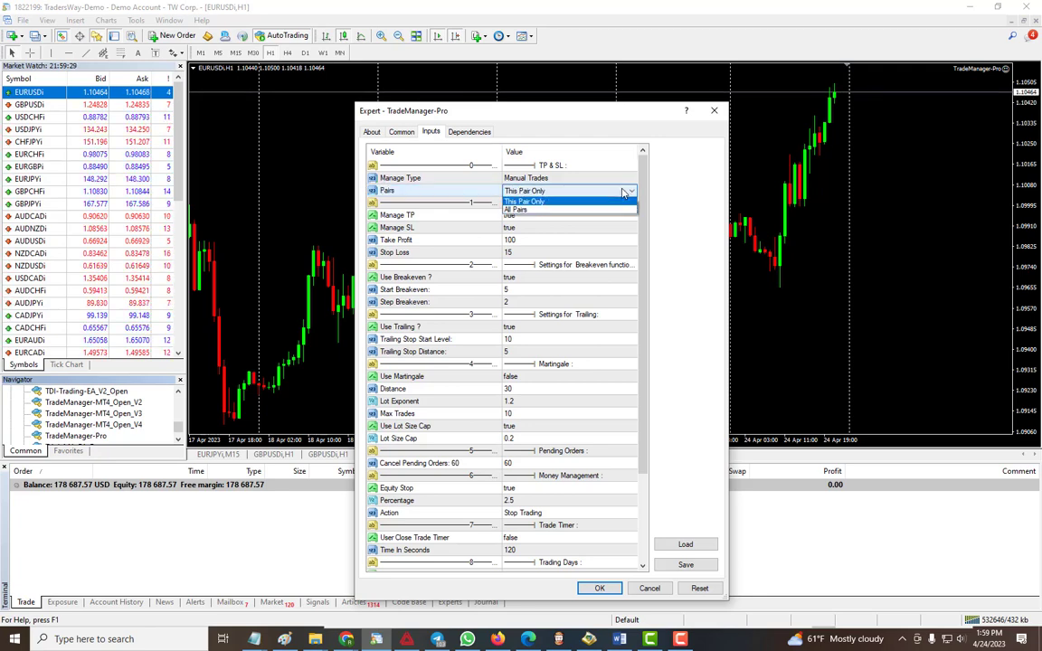
click(524, 190)
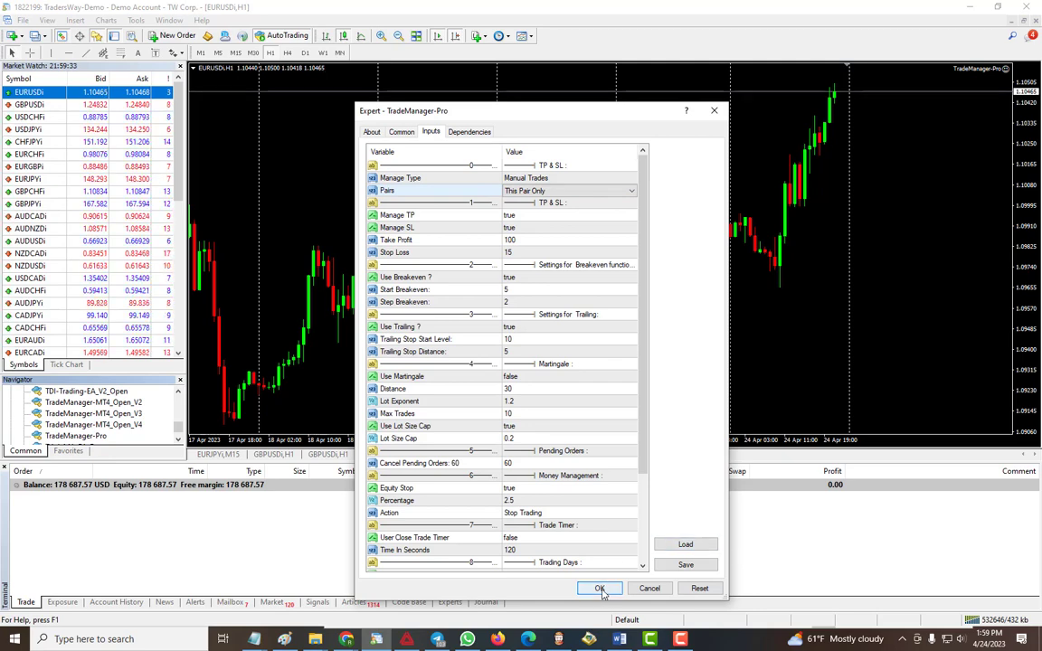
click(599, 588)
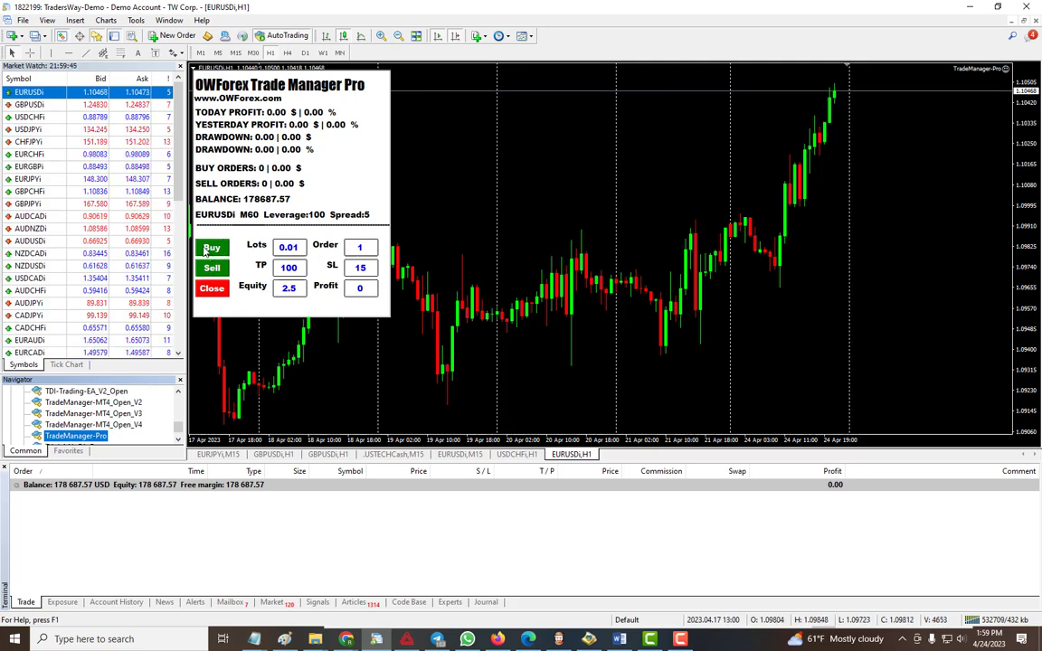
Step: Open a 0.01-lot EURUSD buy from the Trade Manager panel, then close it
click(212, 247)
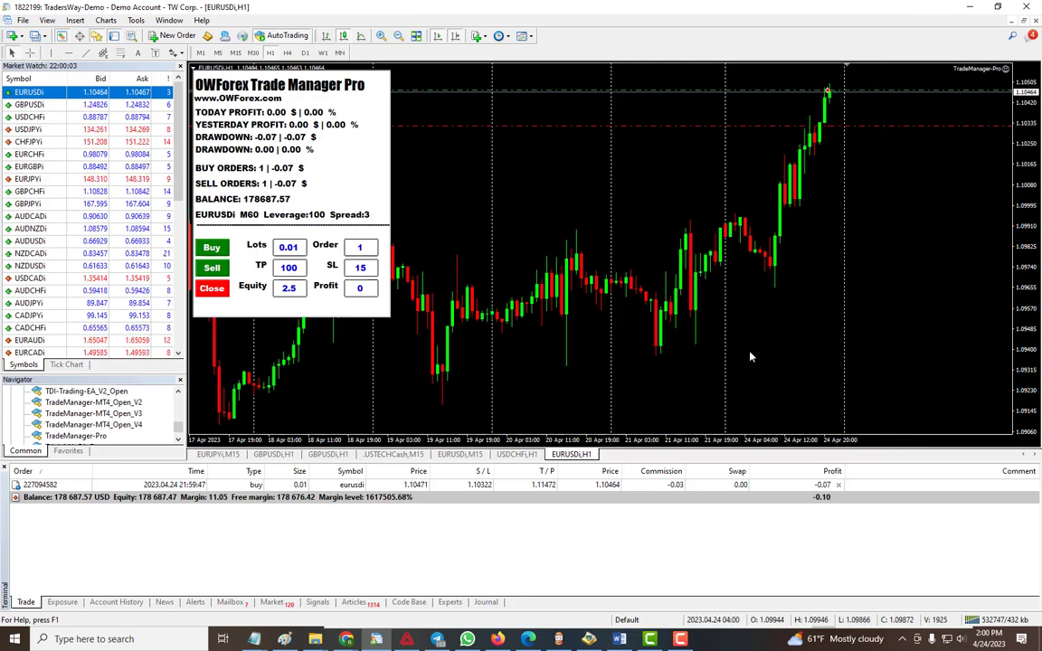
mouse_move(466, 147)
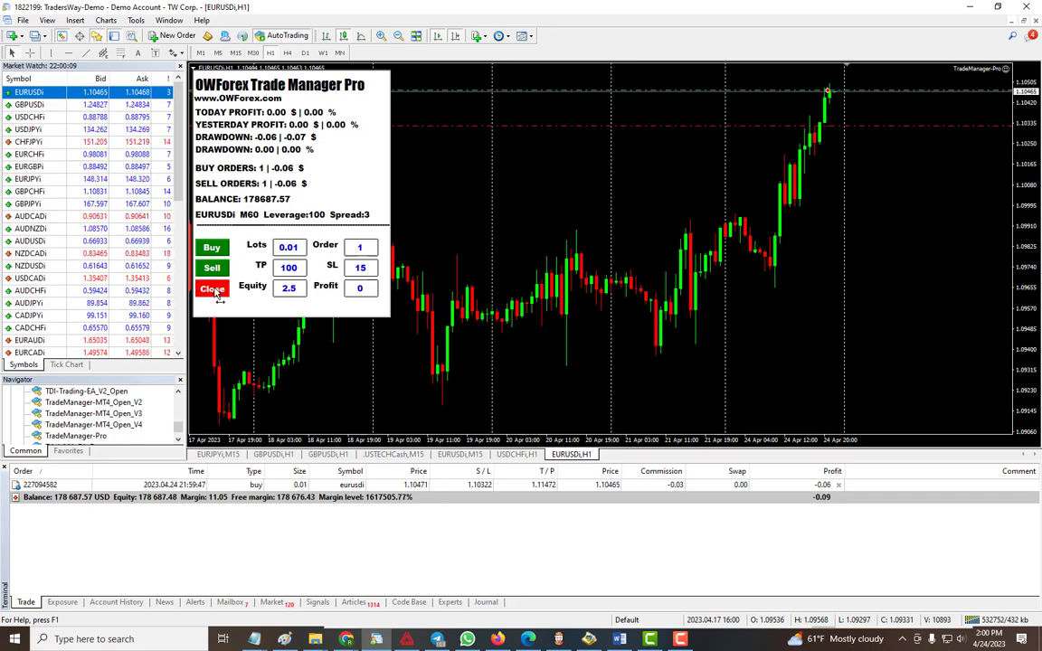
click(211, 288)
text(2)
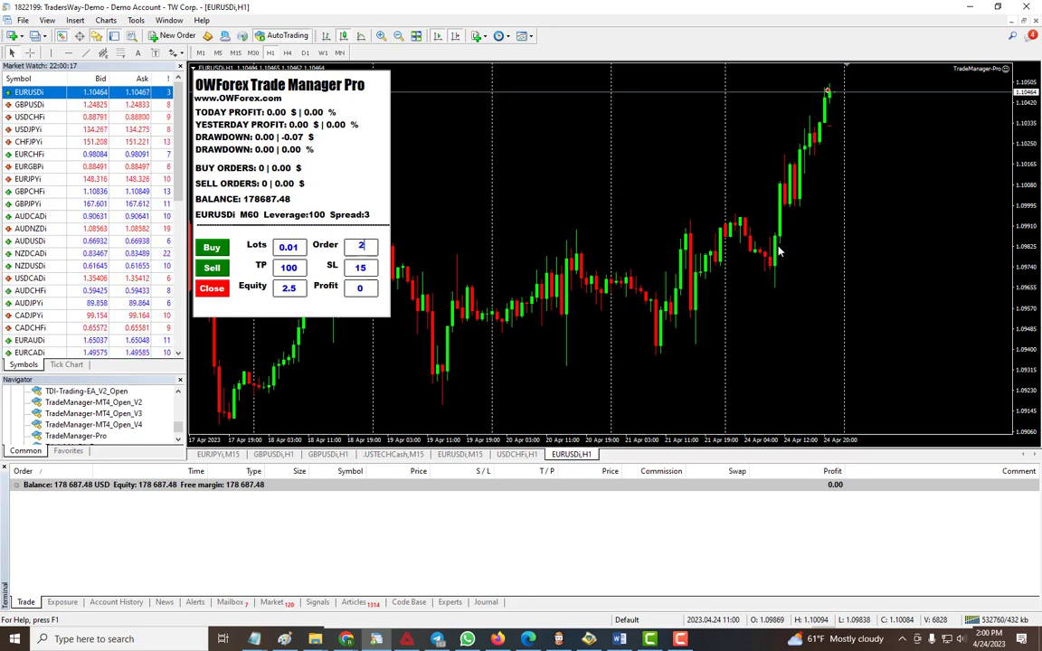
Step: Change the Trade Manager panel's Order field from 1 to 20
text(0)
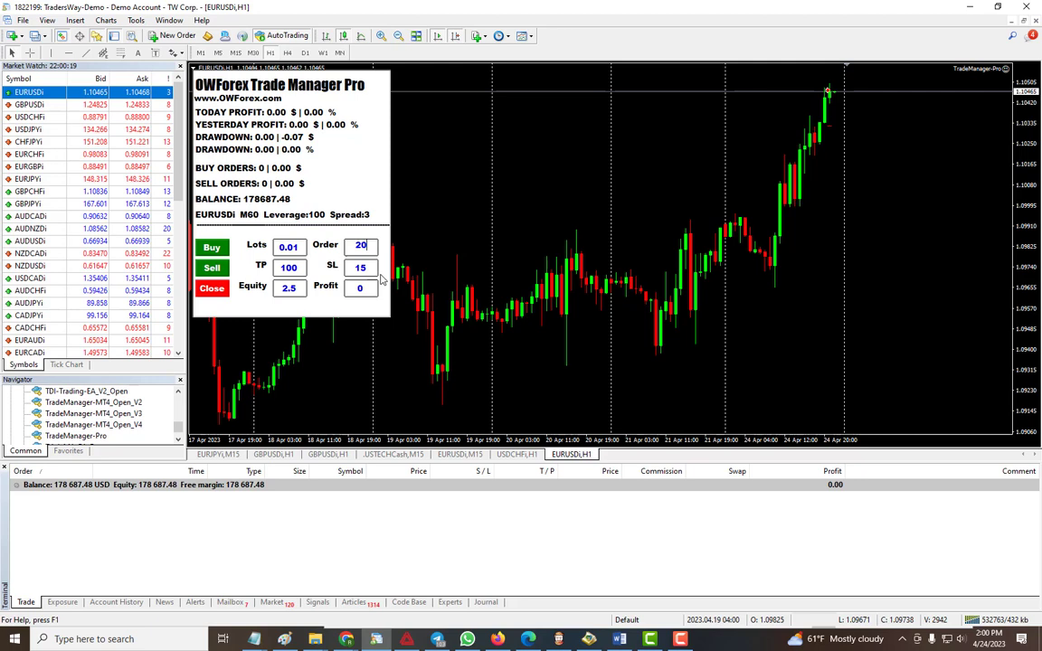
mouse_move(250, 236)
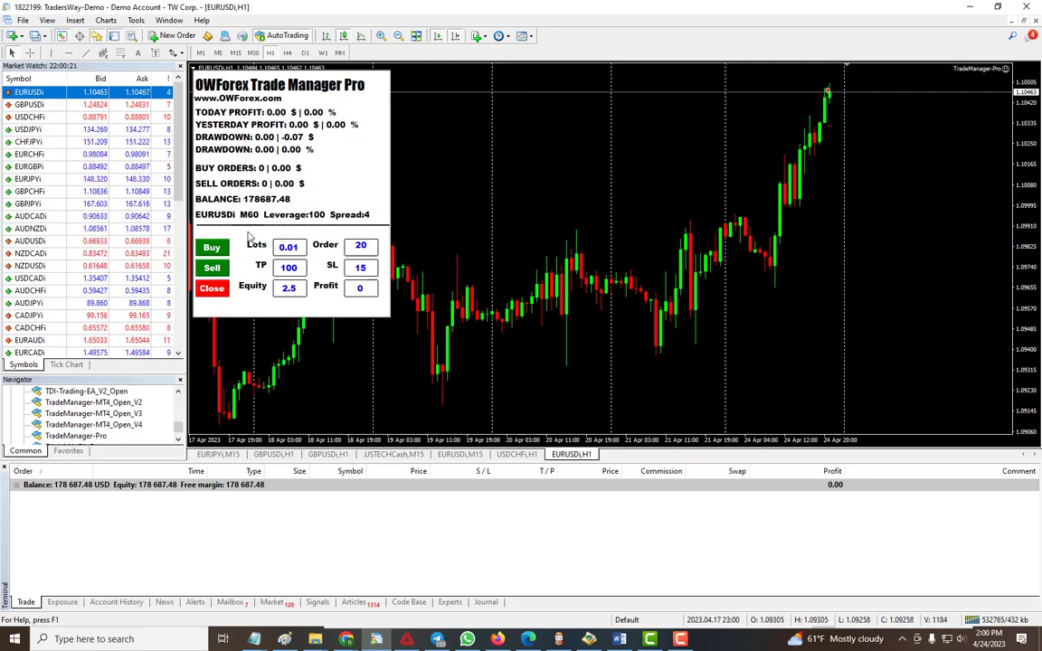
click(212, 268)
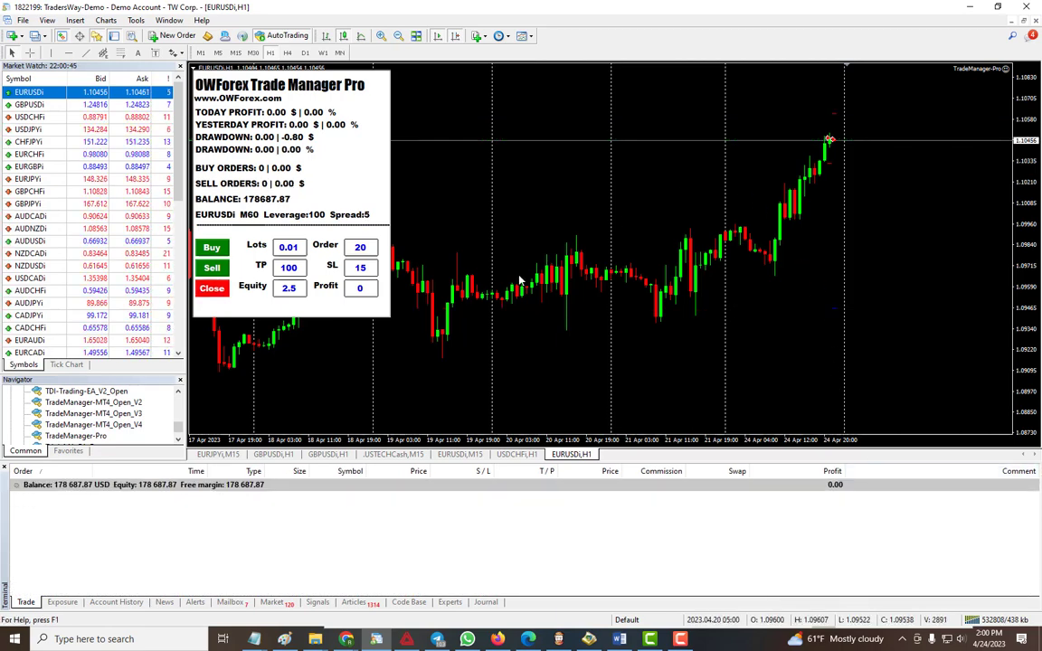
mouse_move(425, 199)
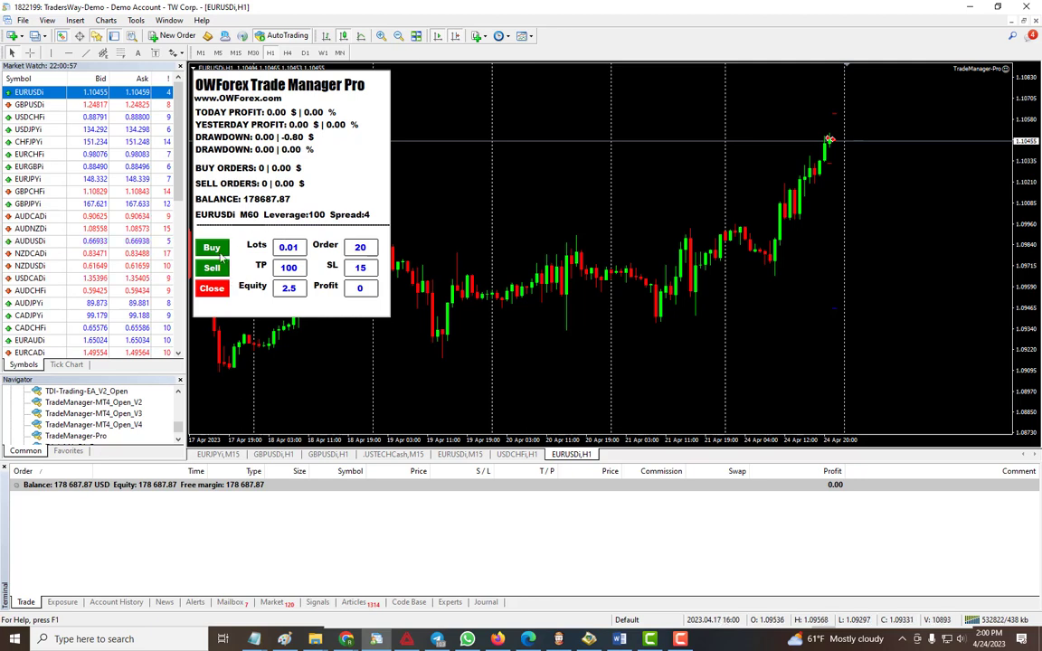
mouse_move(315, 326)
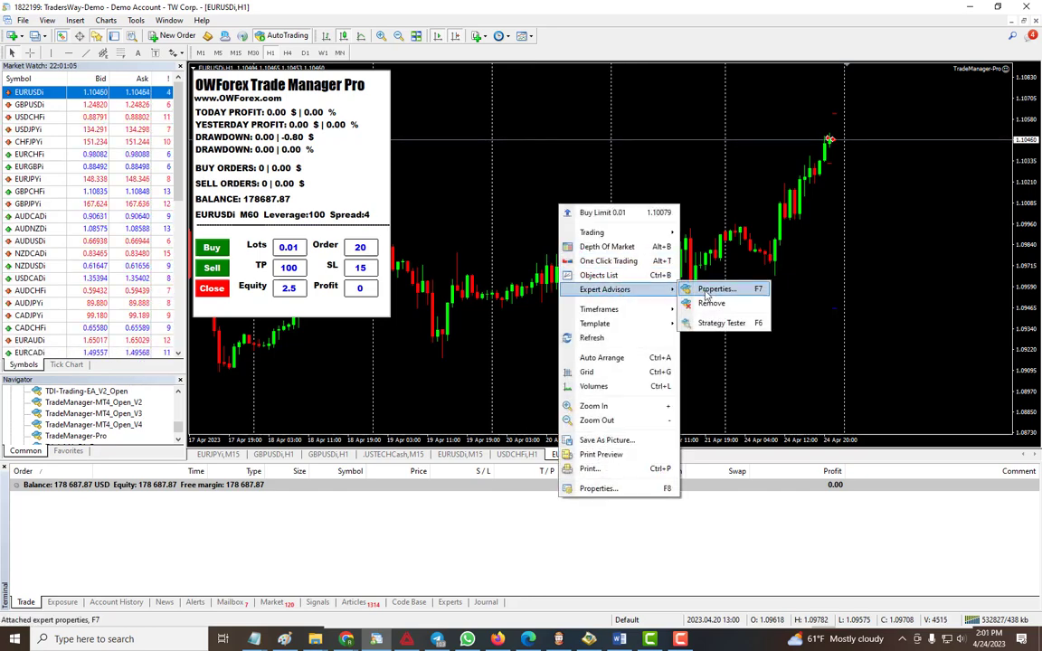
click(715, 289)
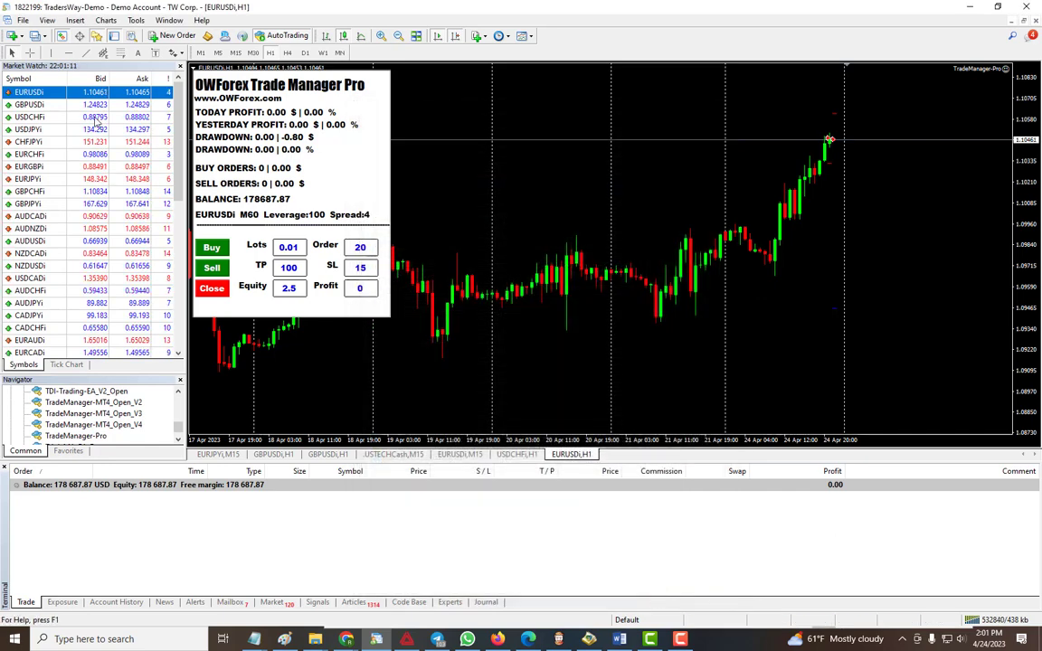
right_click(30, 117)
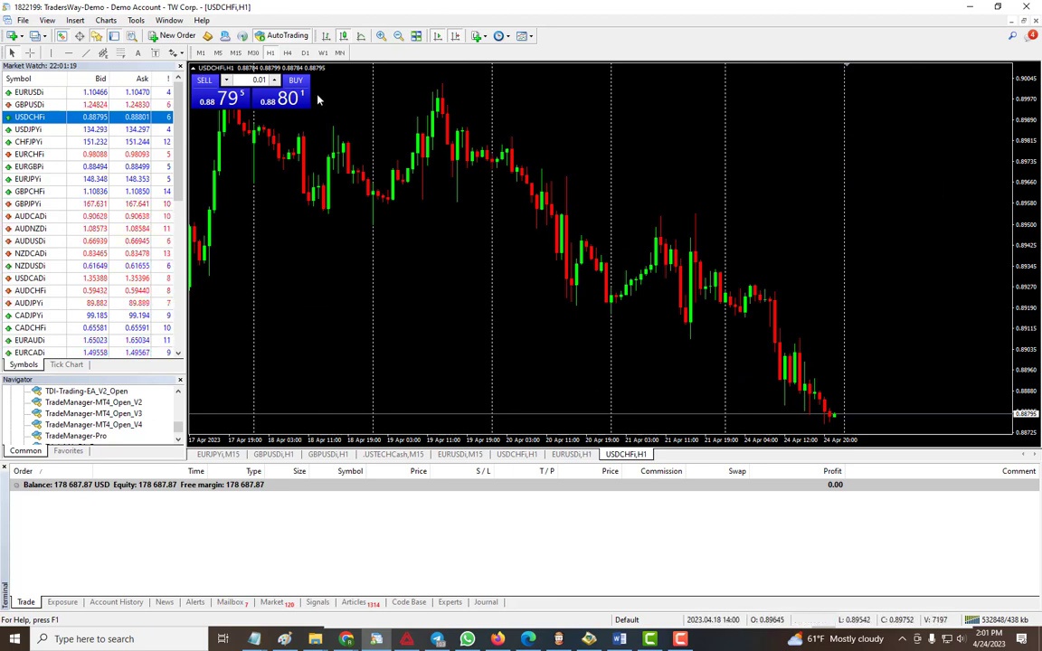
Step: Place a 0.01-lot USDCHF buy with no take-profit or stop-loss yet
click(296, 86)
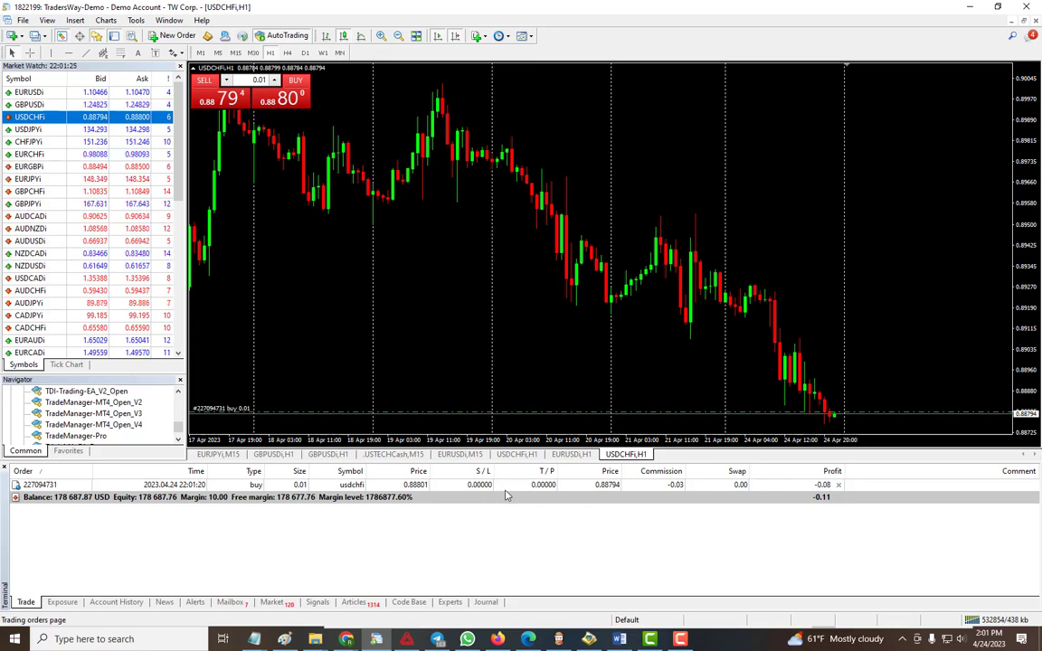
click(571, 454)
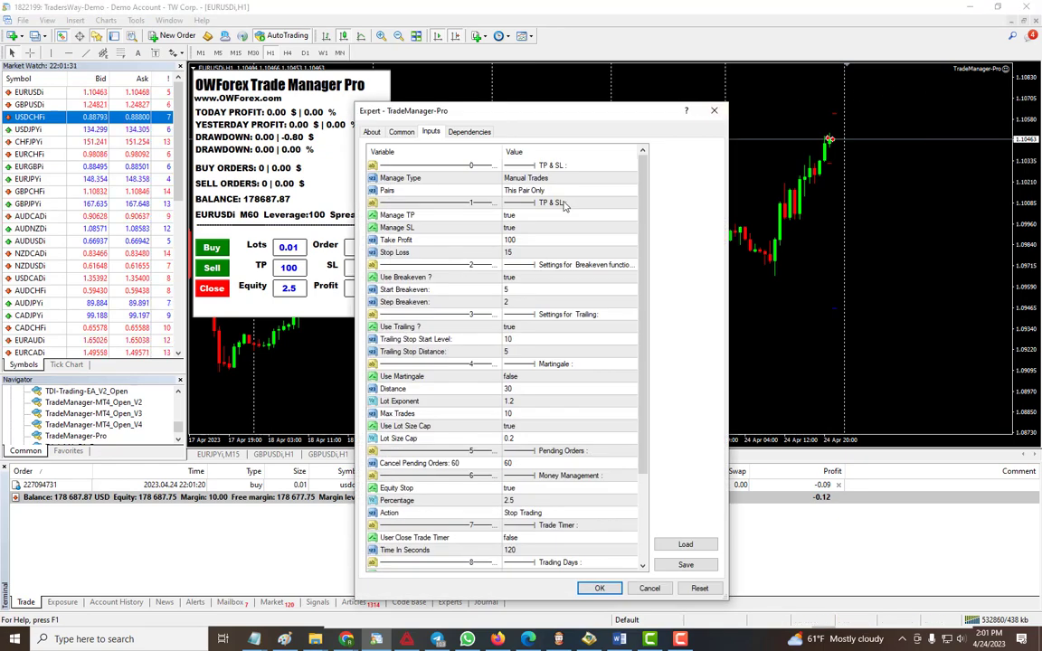
Step: Accept TradeManager-Pro's settings so the USDCHF buy gets TP and SL, then close it
click(567, 190)
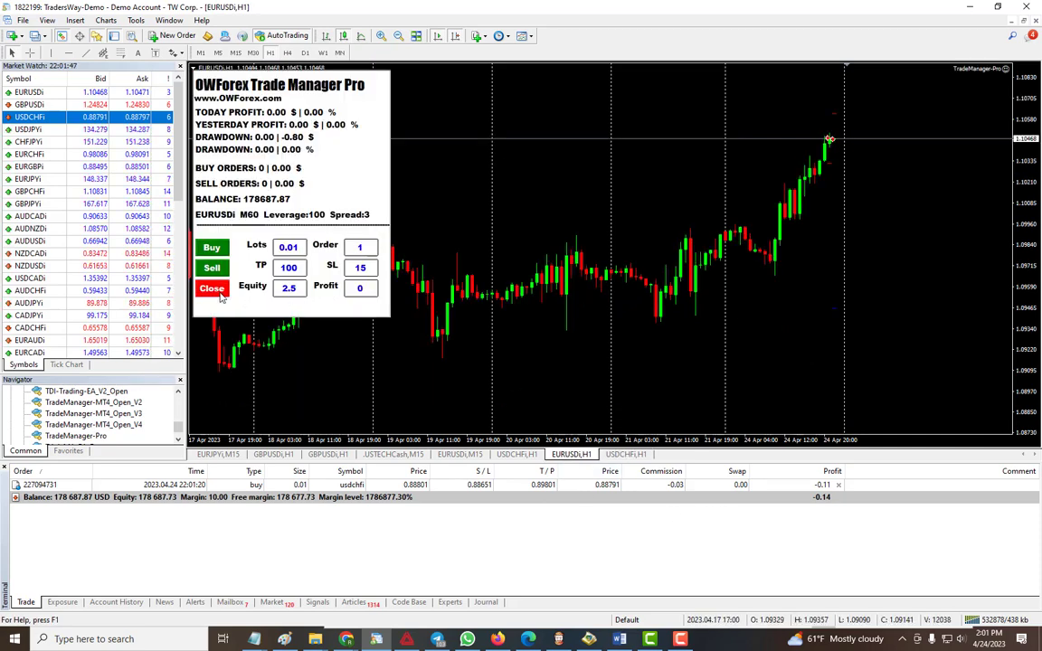
click(212, 287)
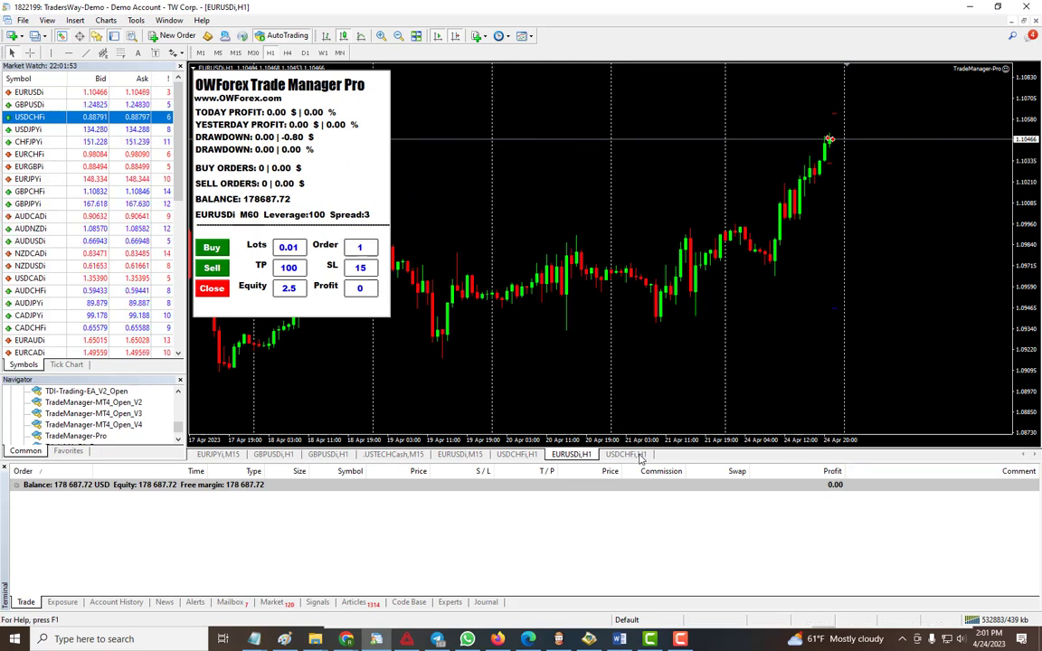
Step: Place a 0.01-lot EURCHF buy that receives SL 0.97938 and TP 0.99088
click(626, 454)
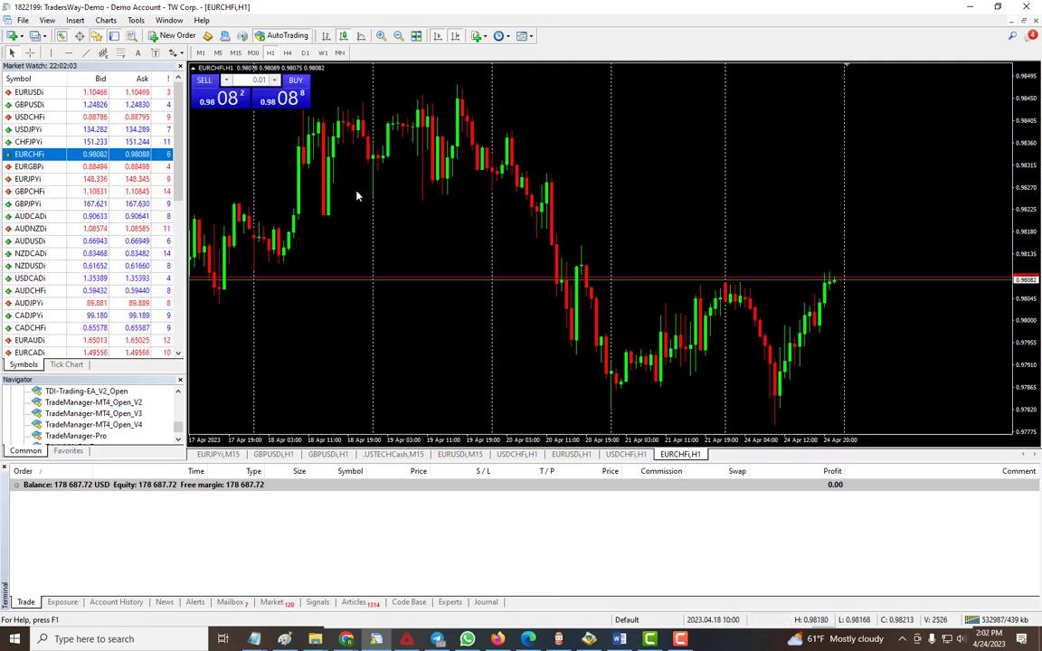
click(295, 97)
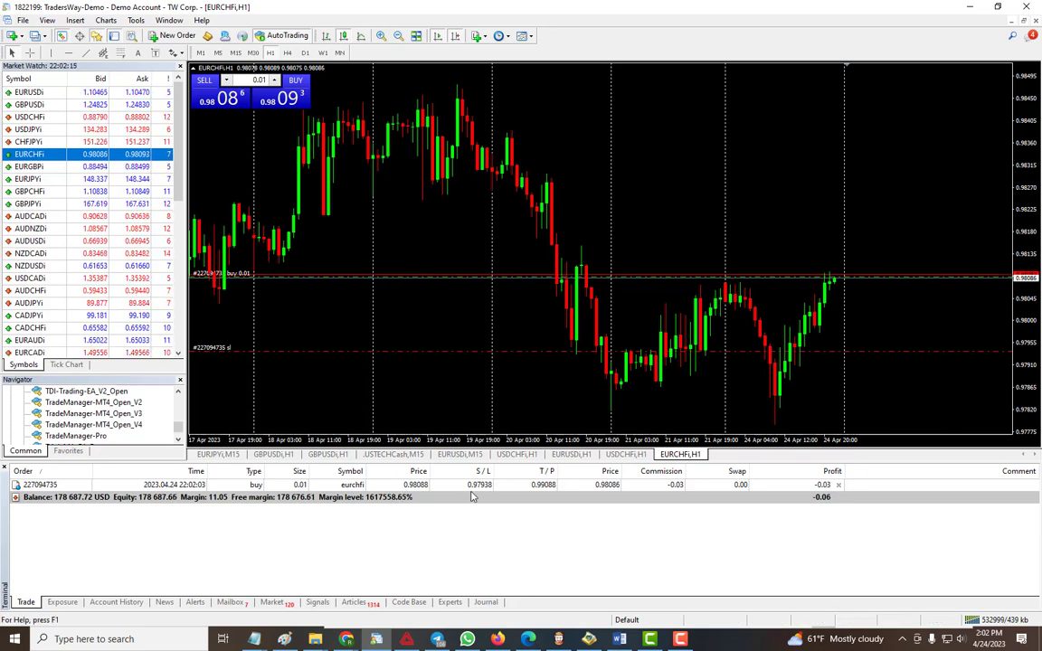
mouse_move(569, 457)
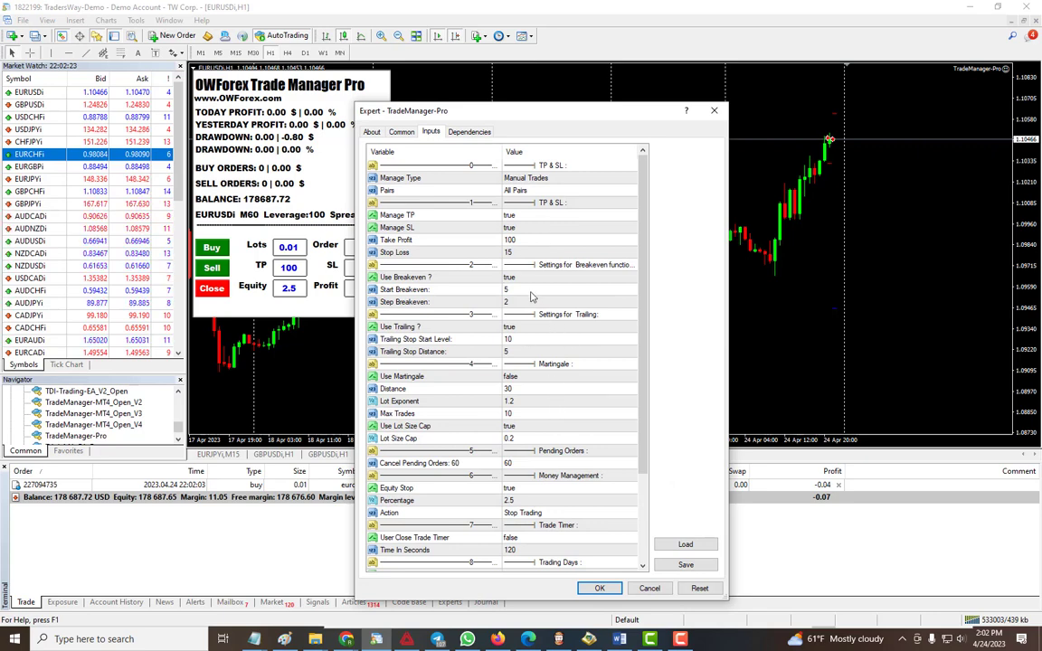
click(434, 277)
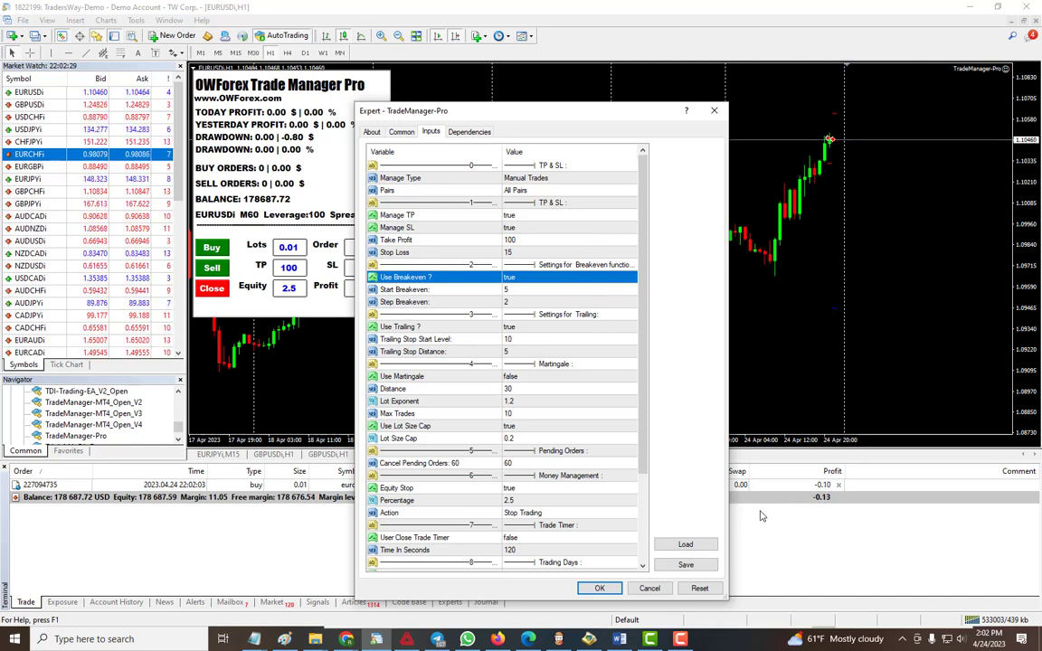
mouse_move(518, 291)
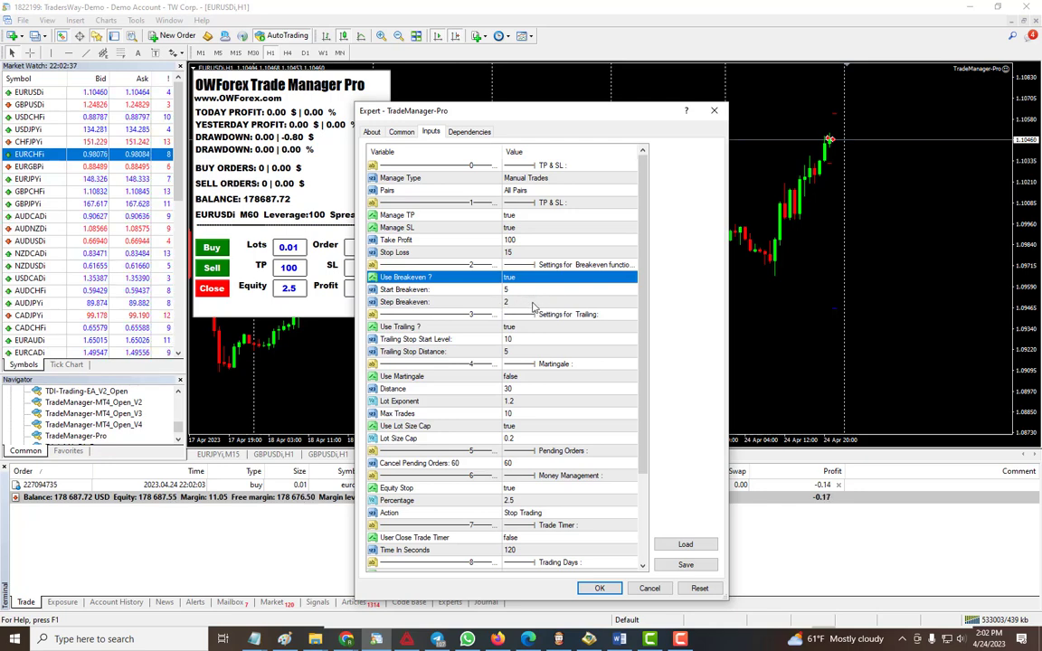
click(507, 301)
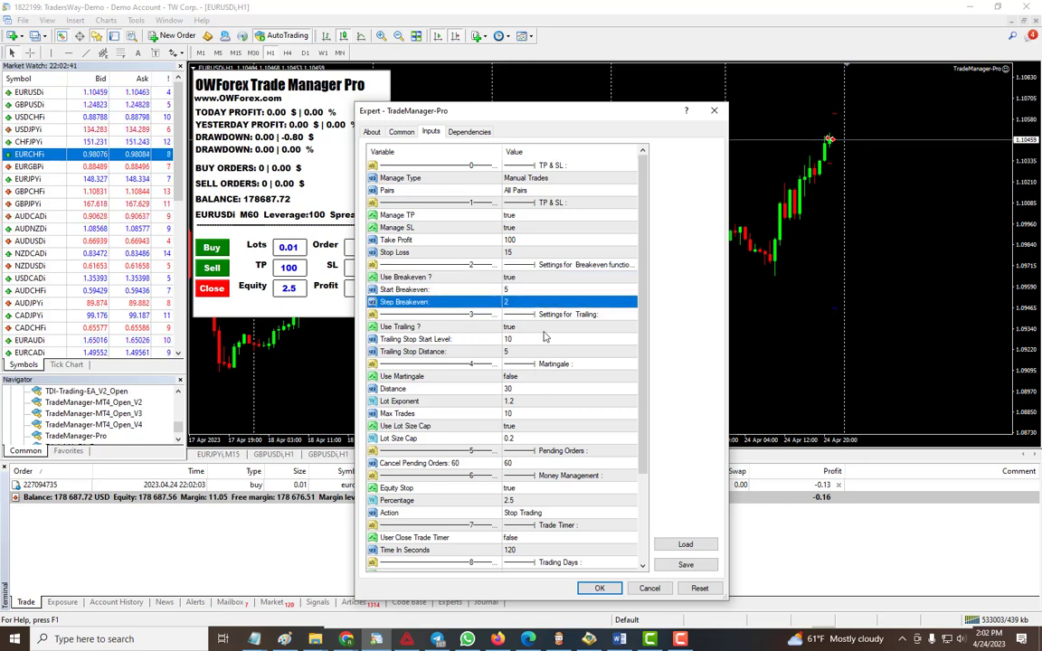
click(434, 325)
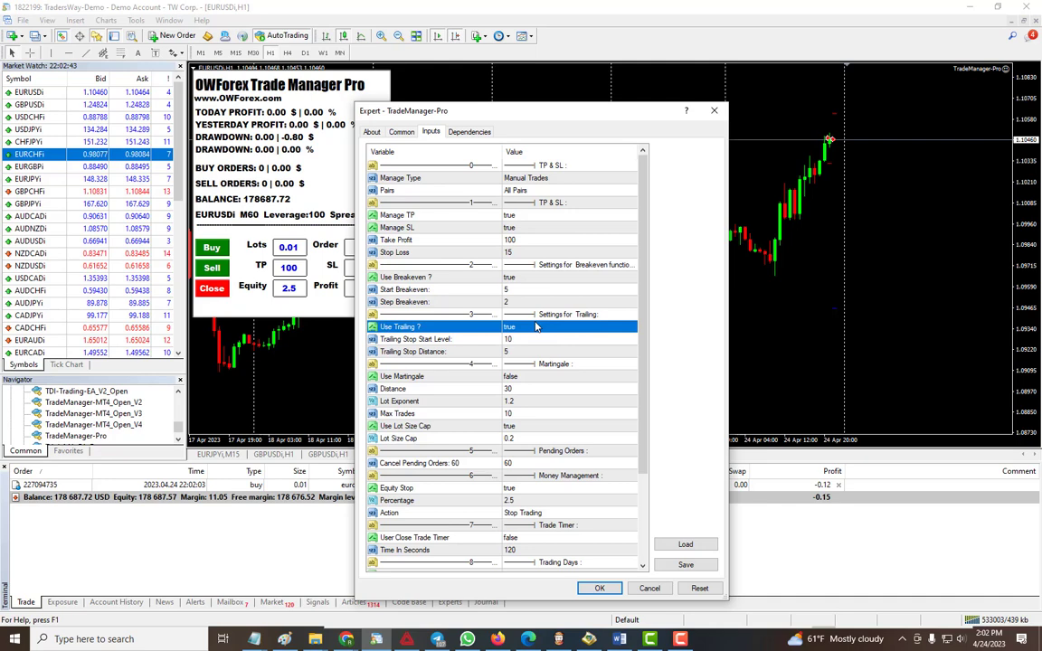
mouse_move(529, 345)
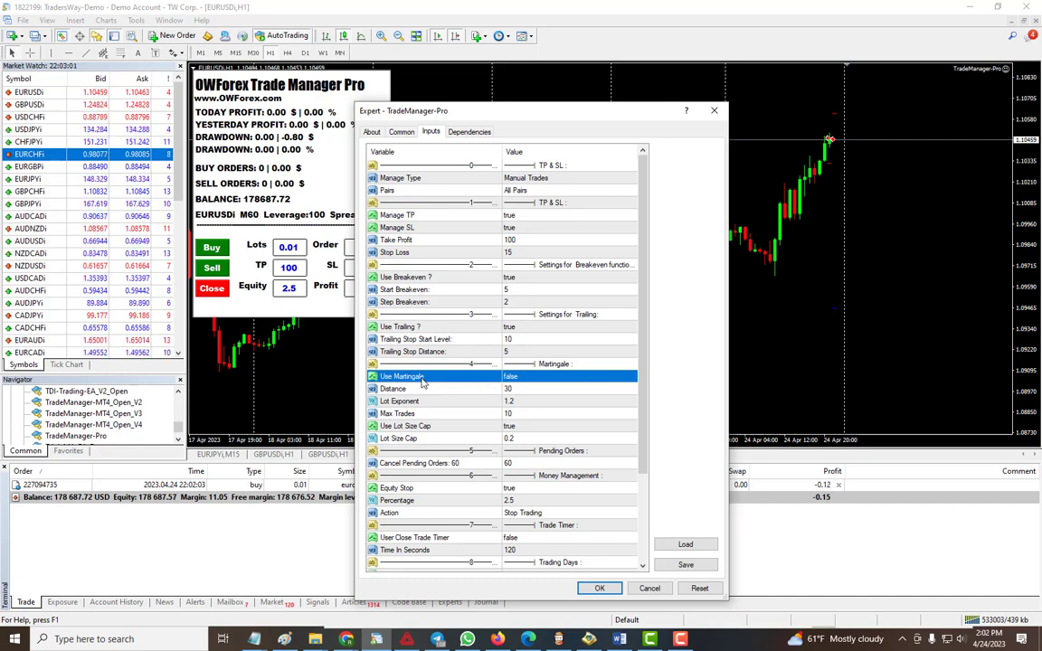
mouse_move(454, 380)
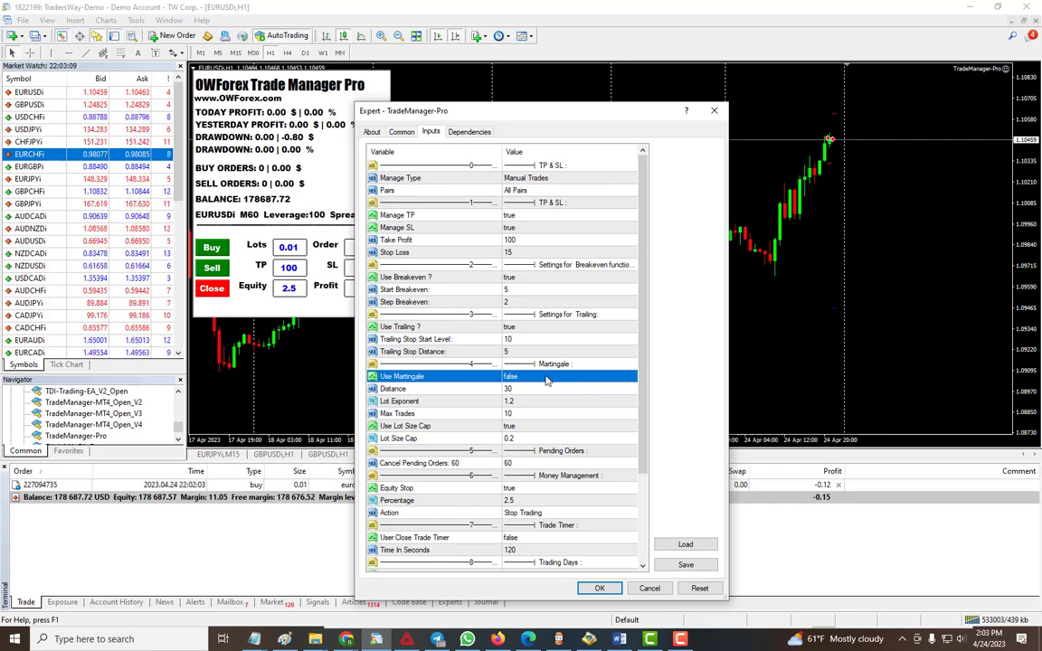
mouse_move(542, 439)
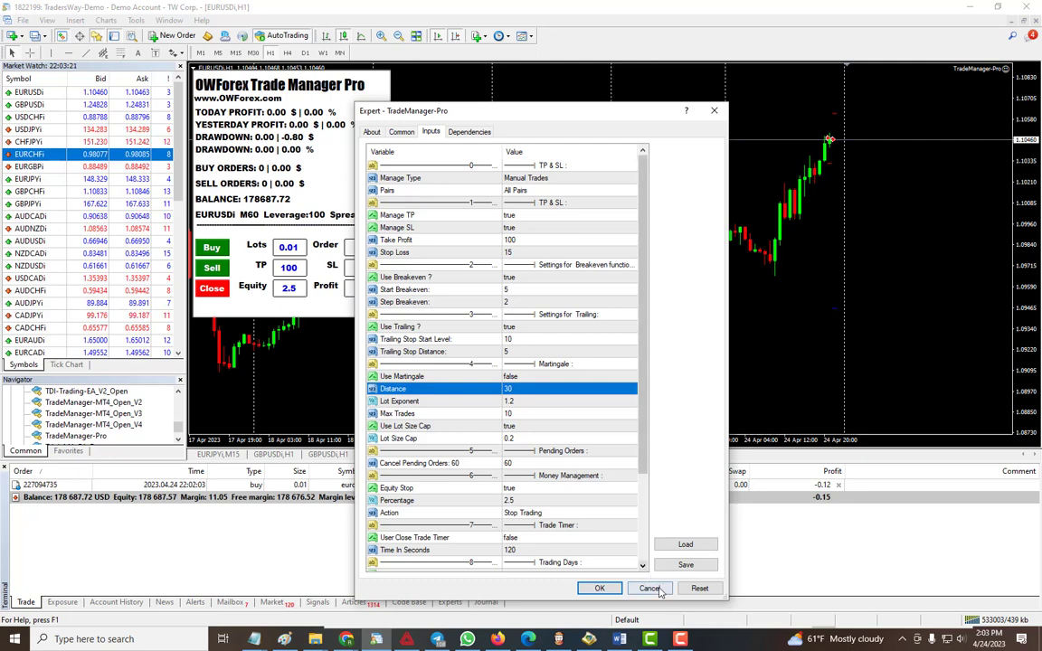
Step: Cancel the expert properties and check the USDCHF and EURCHF charts
click(649, 588)
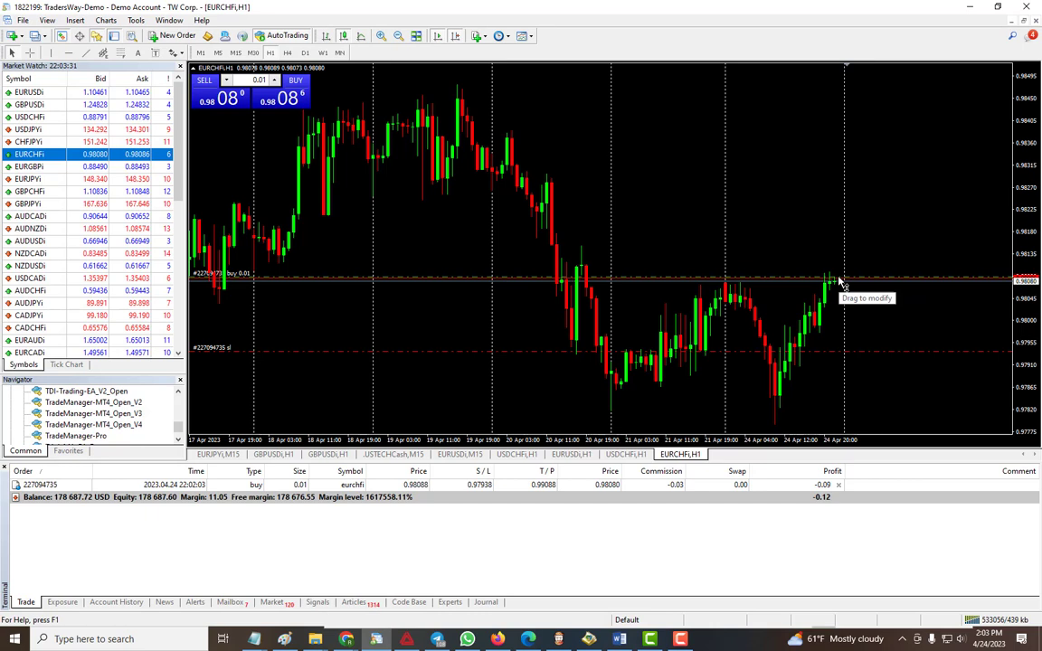
mouse_move(834, 378)
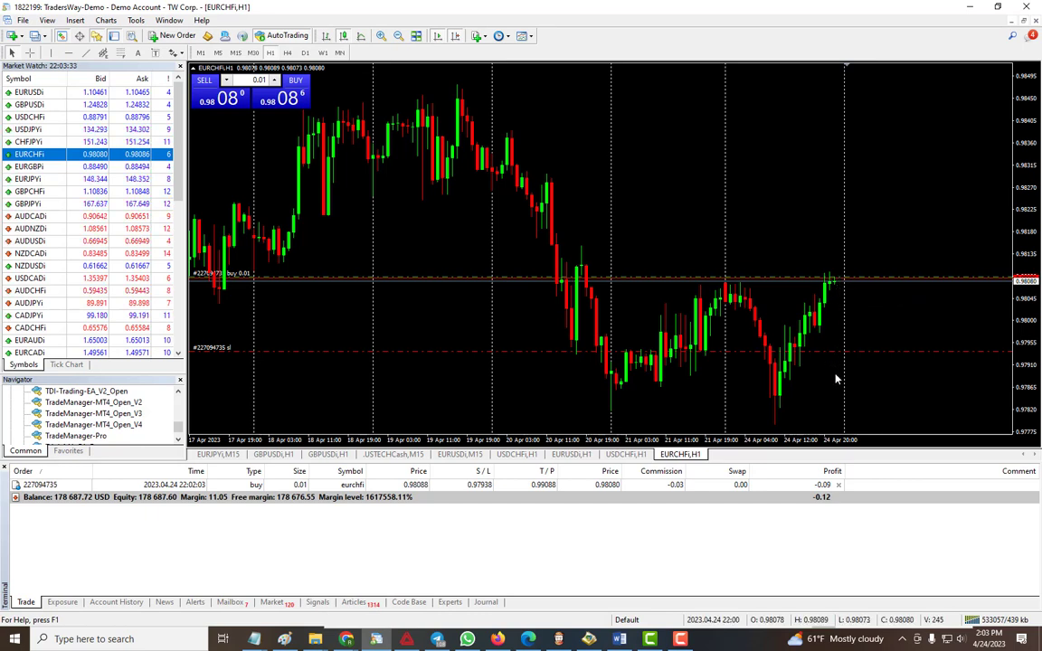
mouse_move(804, 400)
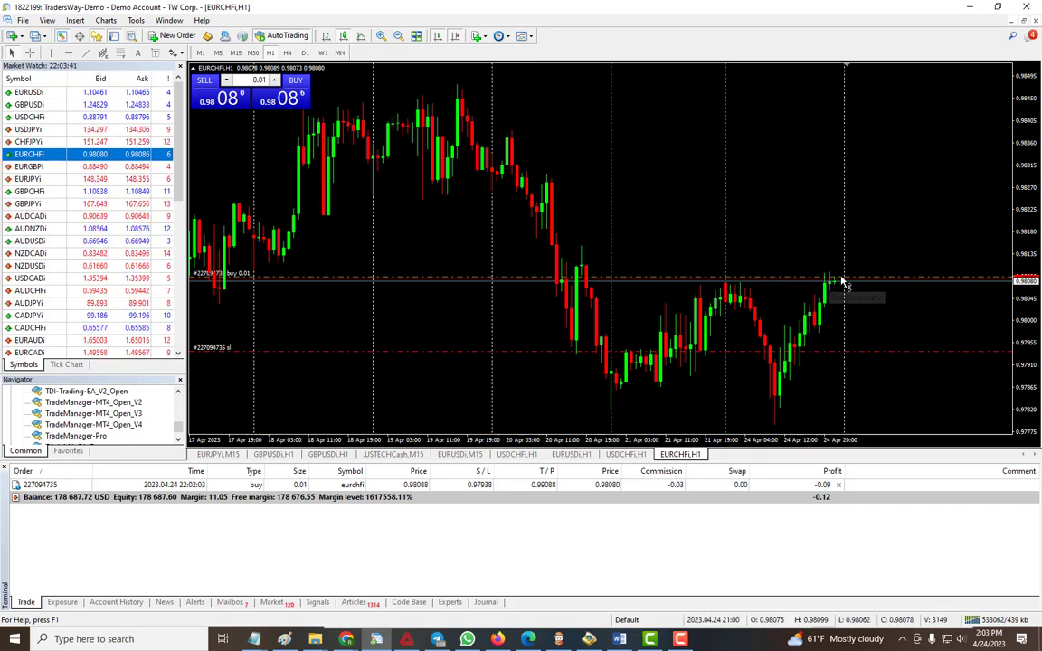
mouse_move(828, 297)
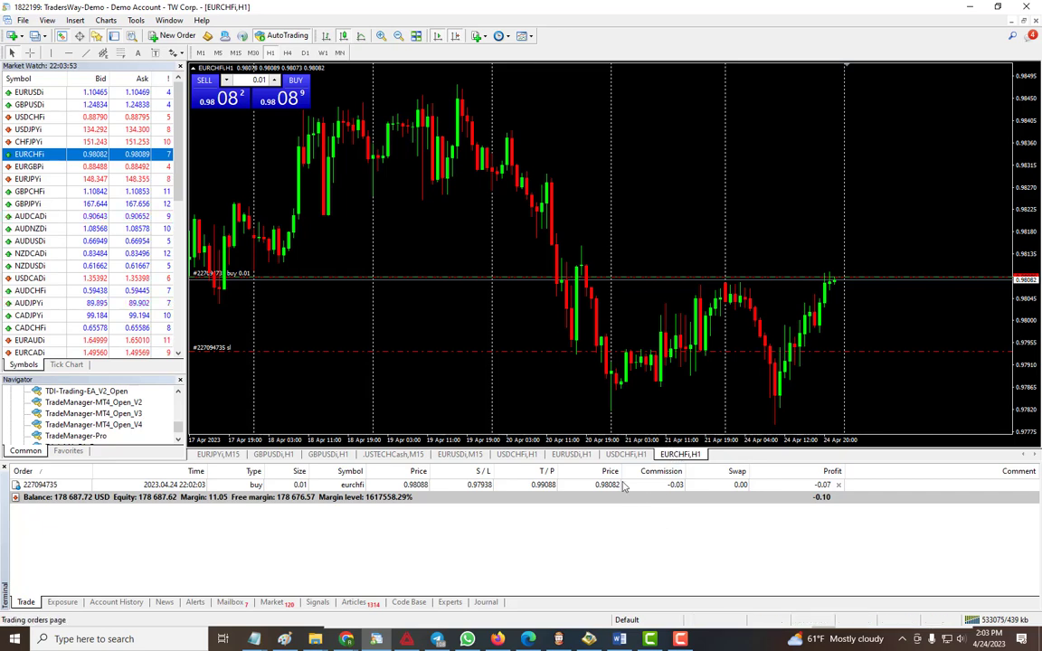
click(625, 454)
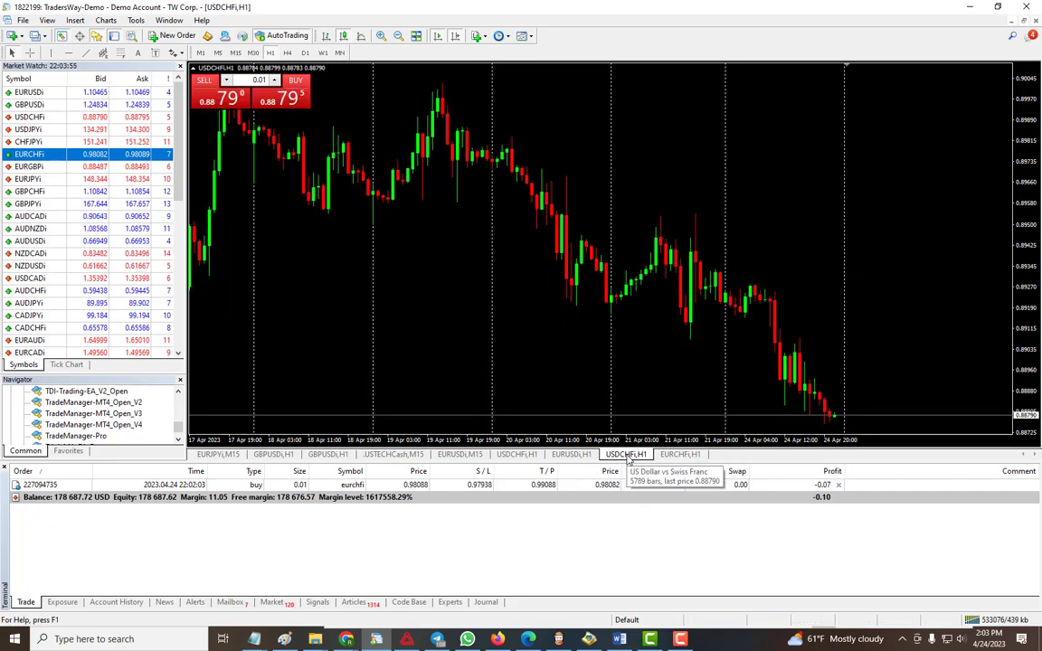
click(570, 454)
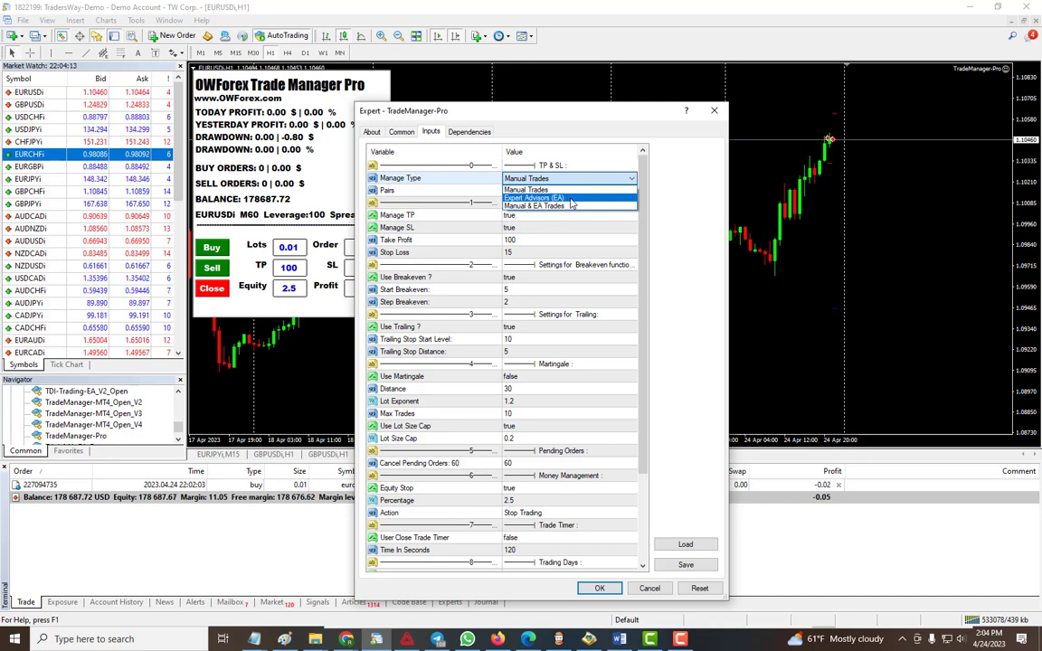
Step: Choose Expert Advisors (EA) as the Manage Type and move down to the TP/SL inputs
click(533, 198)
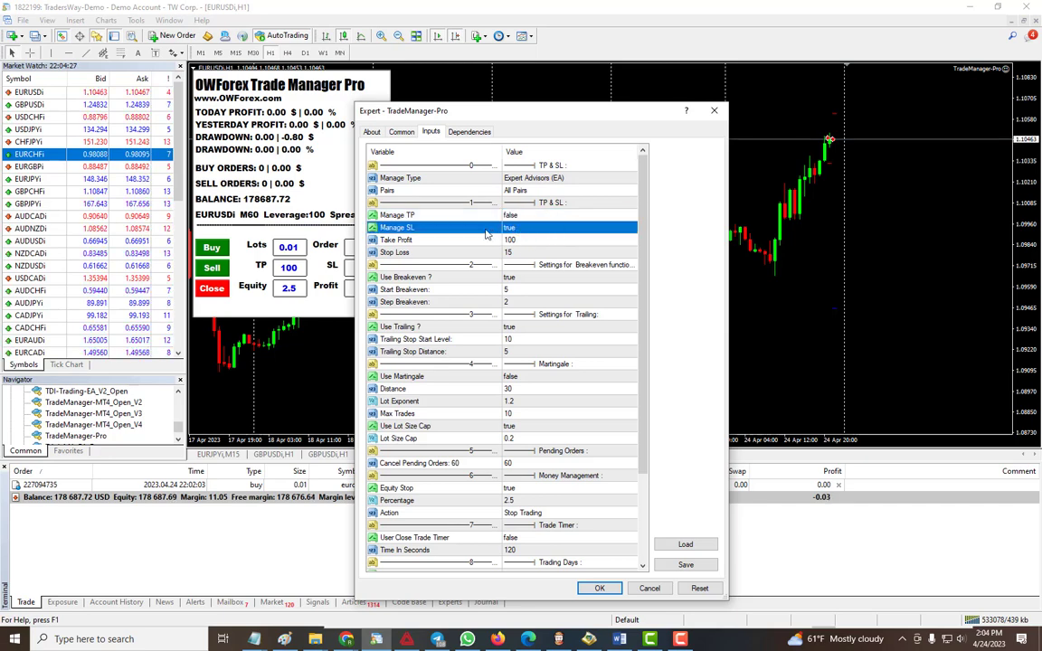
mouse_move(552, 253)
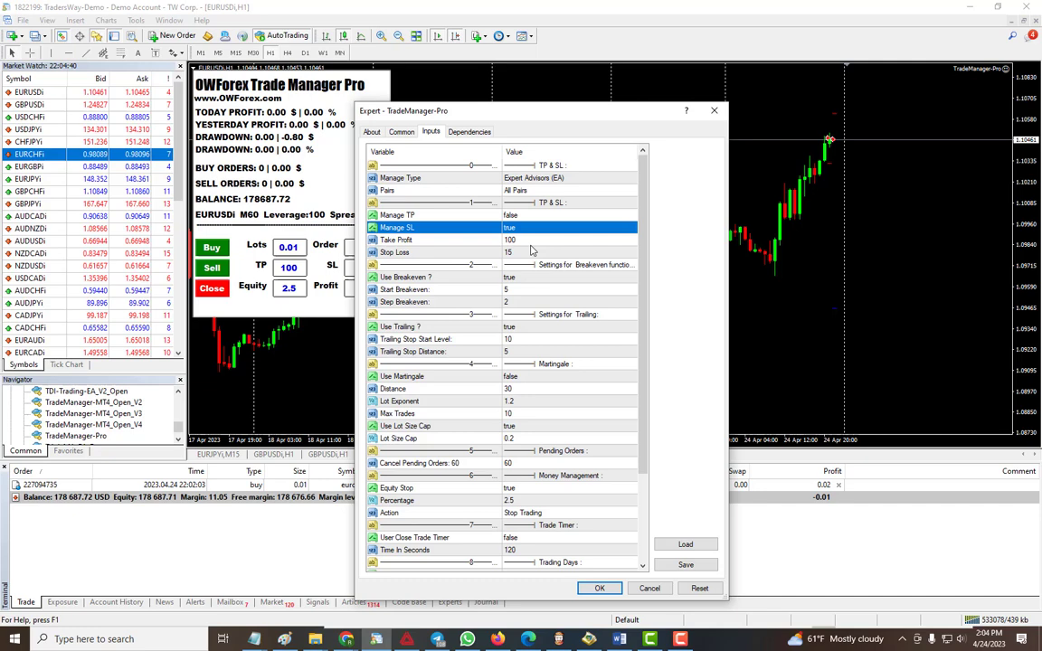
mouse_move(563, 270)
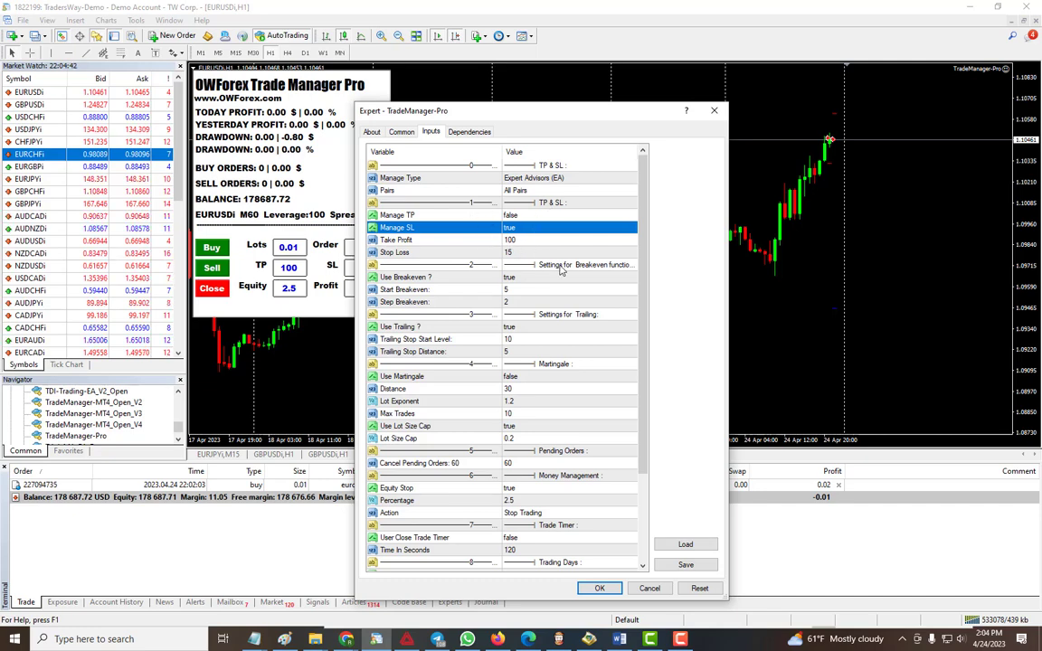
mouse_move(649, 324)
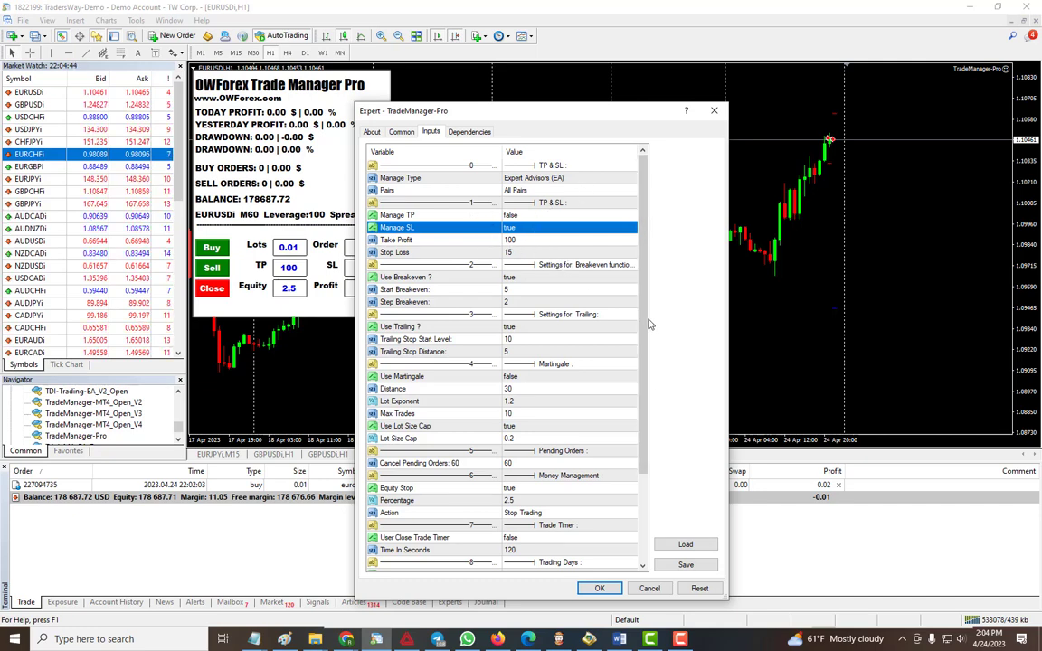
scroll(down, 3)
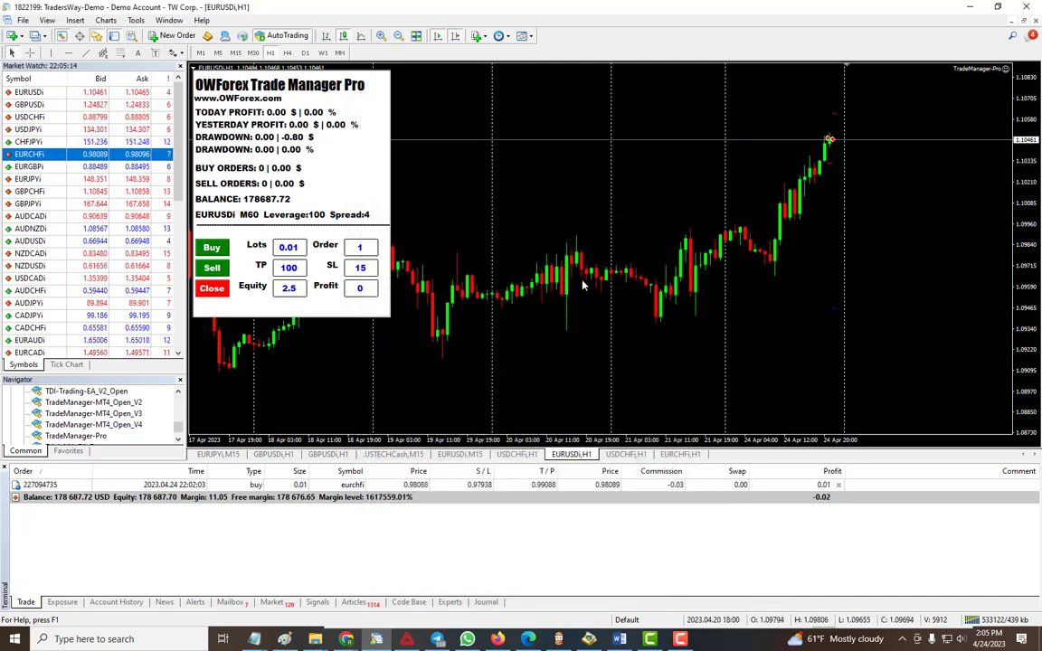
mouse_move(534, 285)
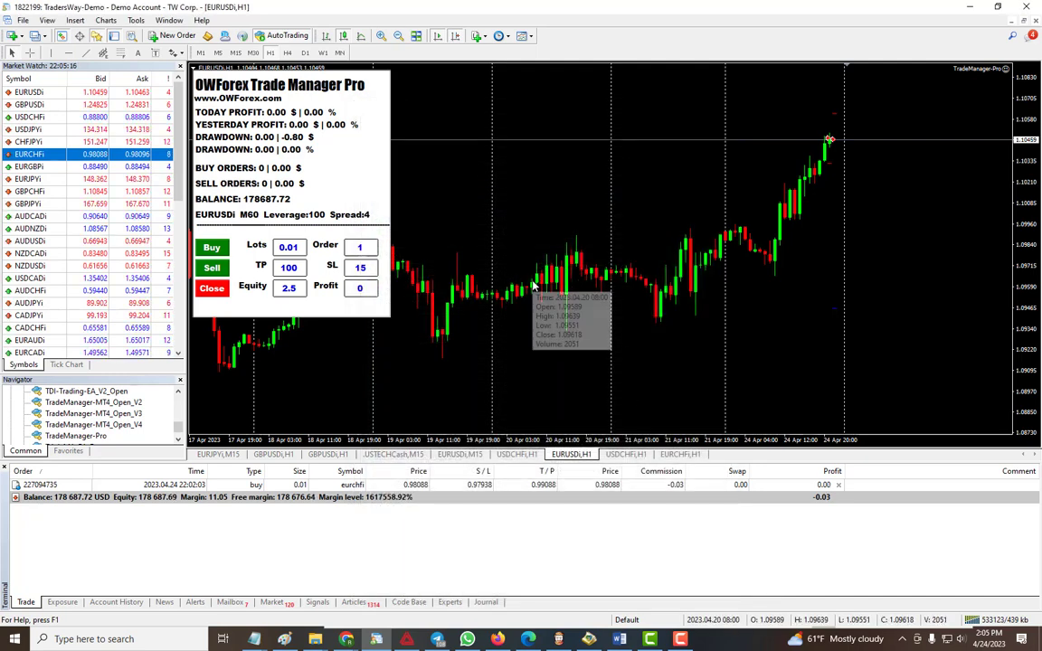
mouse_move(538, 389)
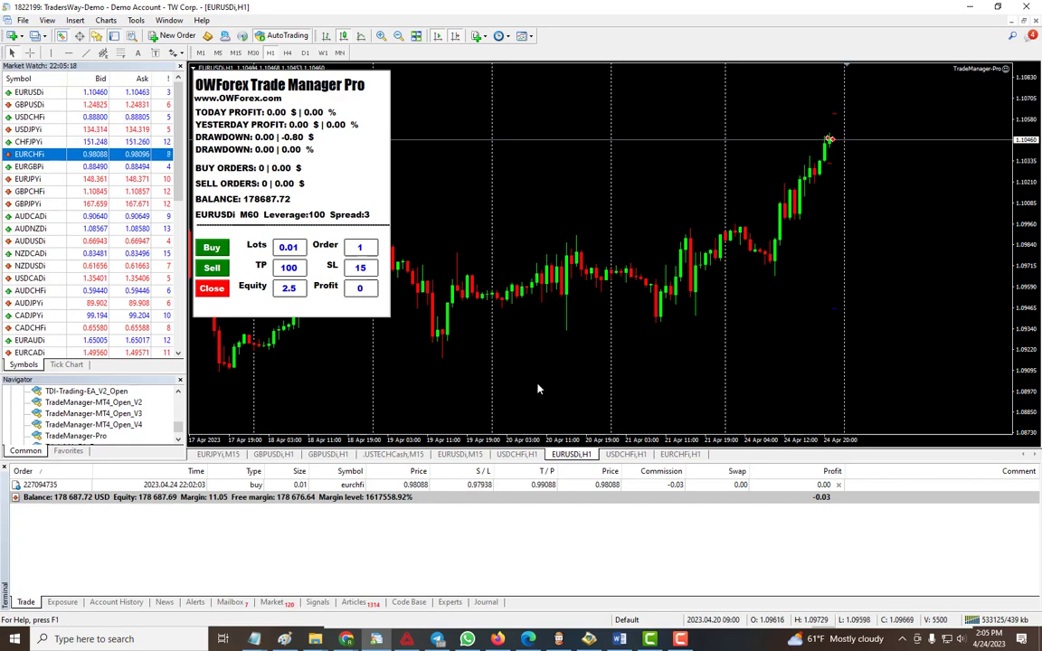